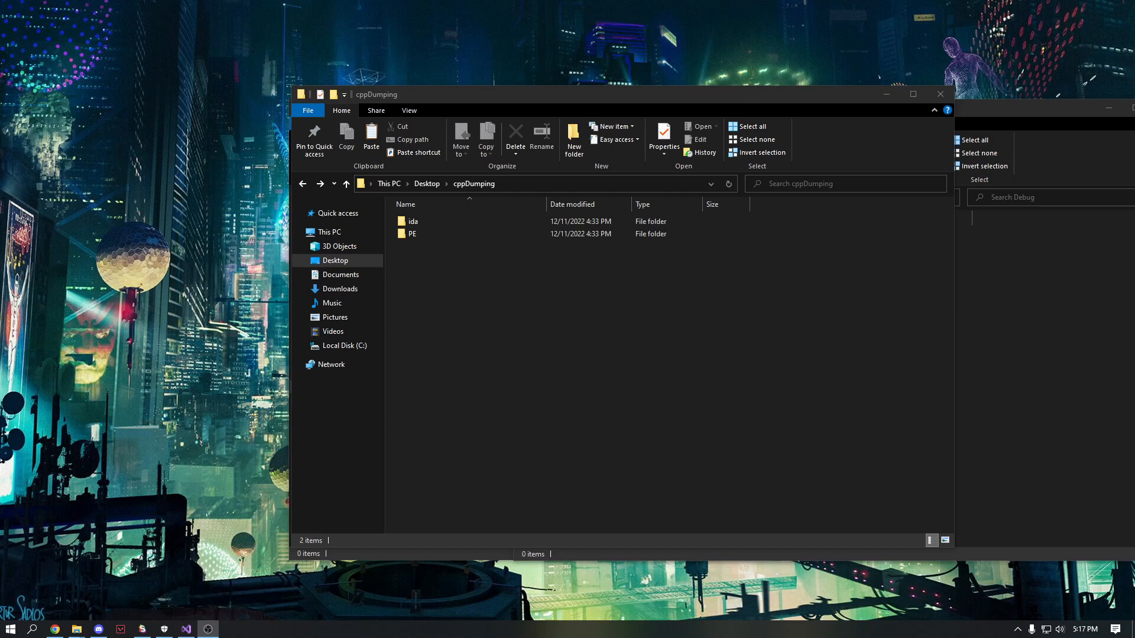
mouse_move(188, 628)
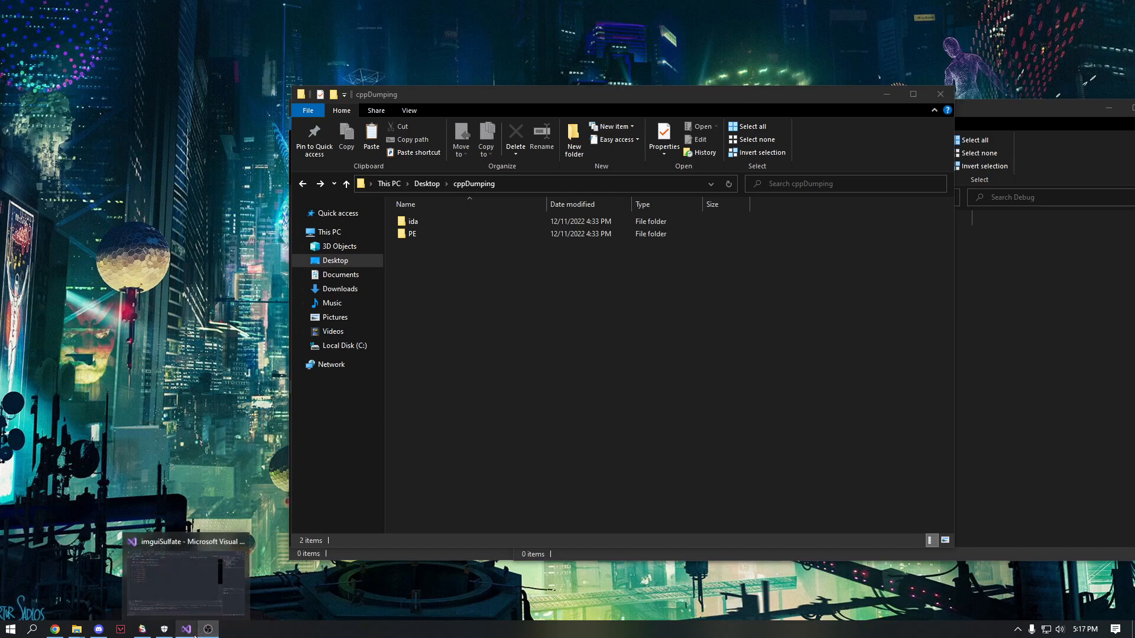
mouse_move(279, 524)
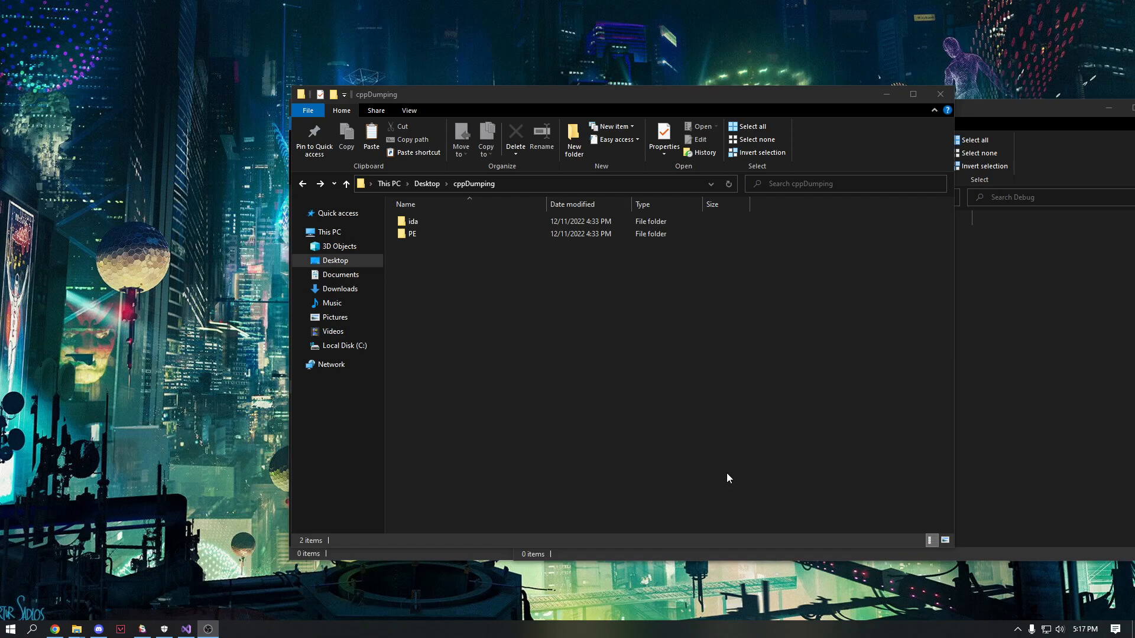
- Switch from the cppDumping folder to the imguiSulfate project in Visual Studio
left_click(185, 628)
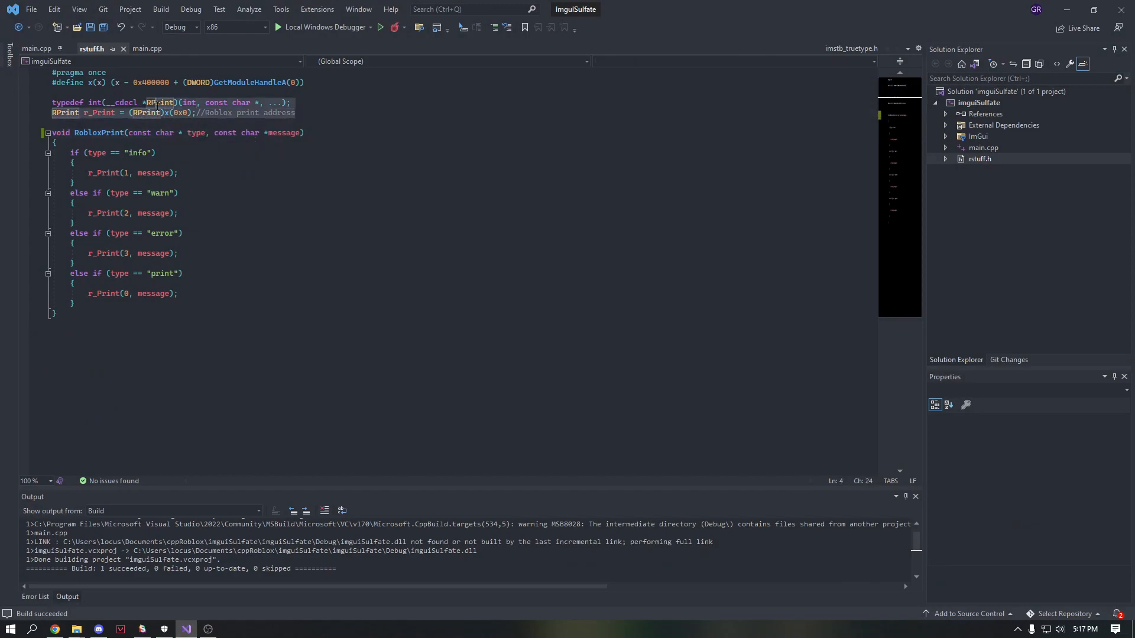
- Review the r_Print typedef with its 0x0 address in rstuff.h, then return to the cppDumping folder
left_click(182, 113)
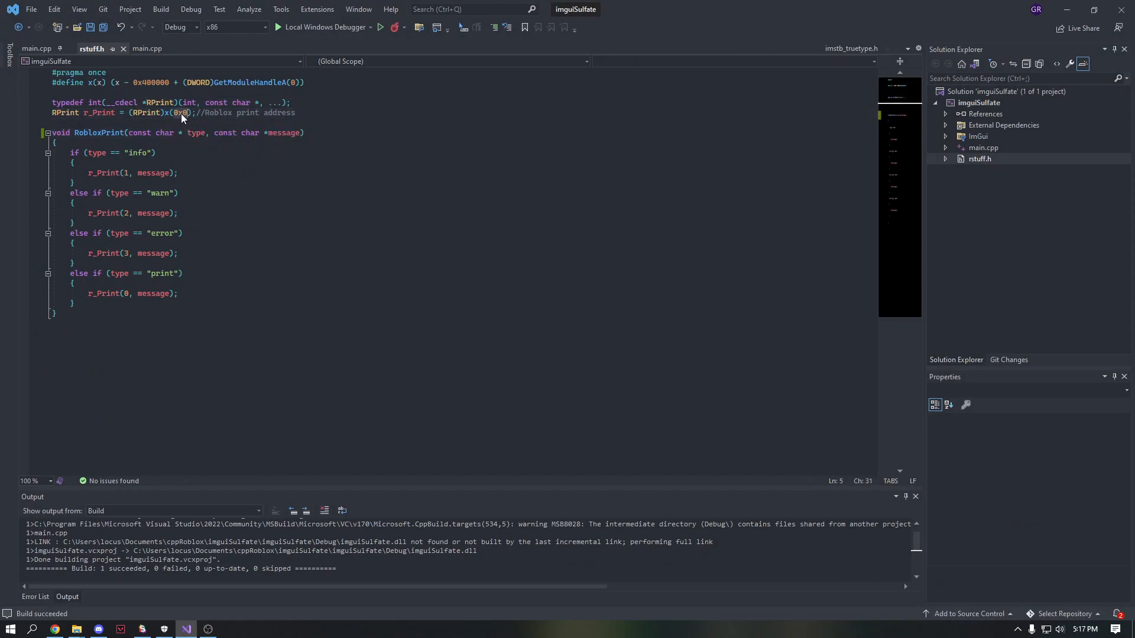
mouse_move(327, 292)
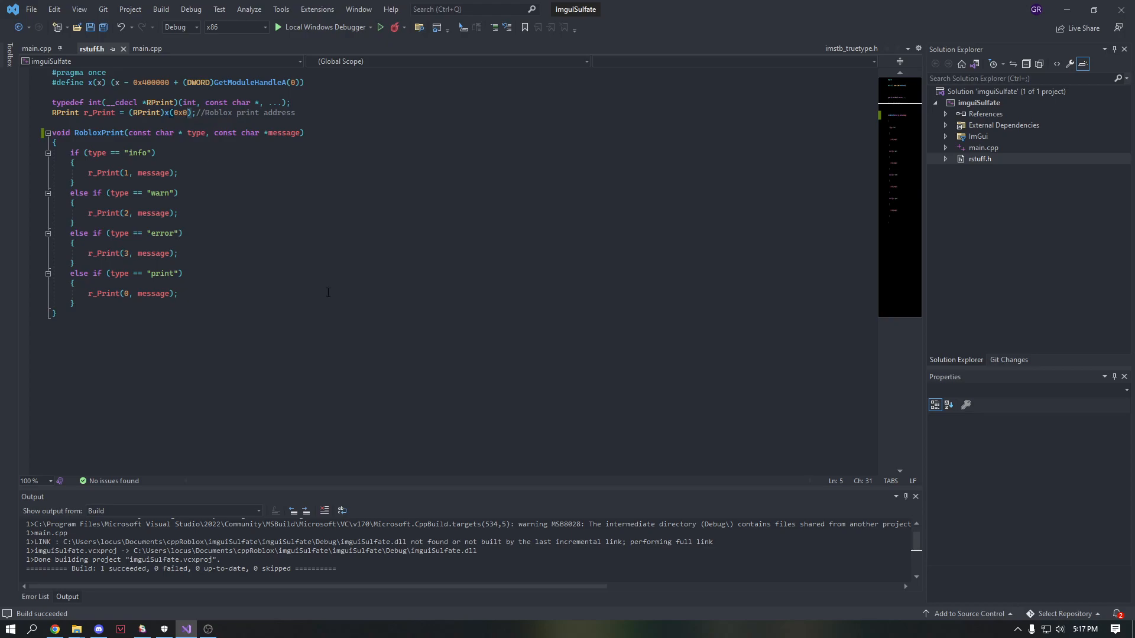
left_click(70, 153)
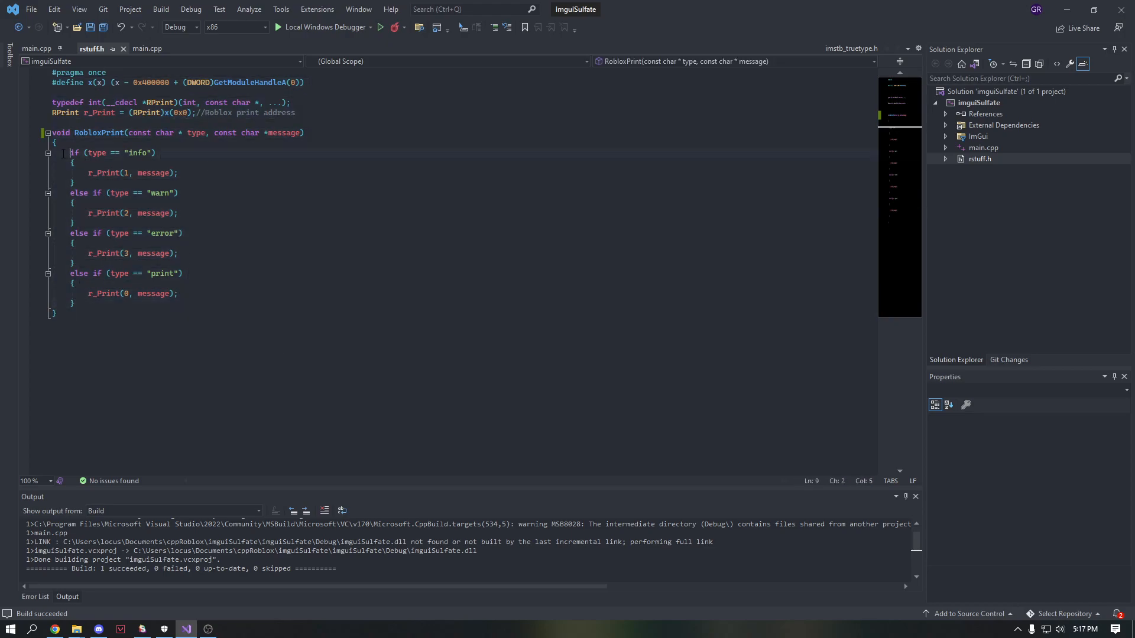
left_click(214, 230)
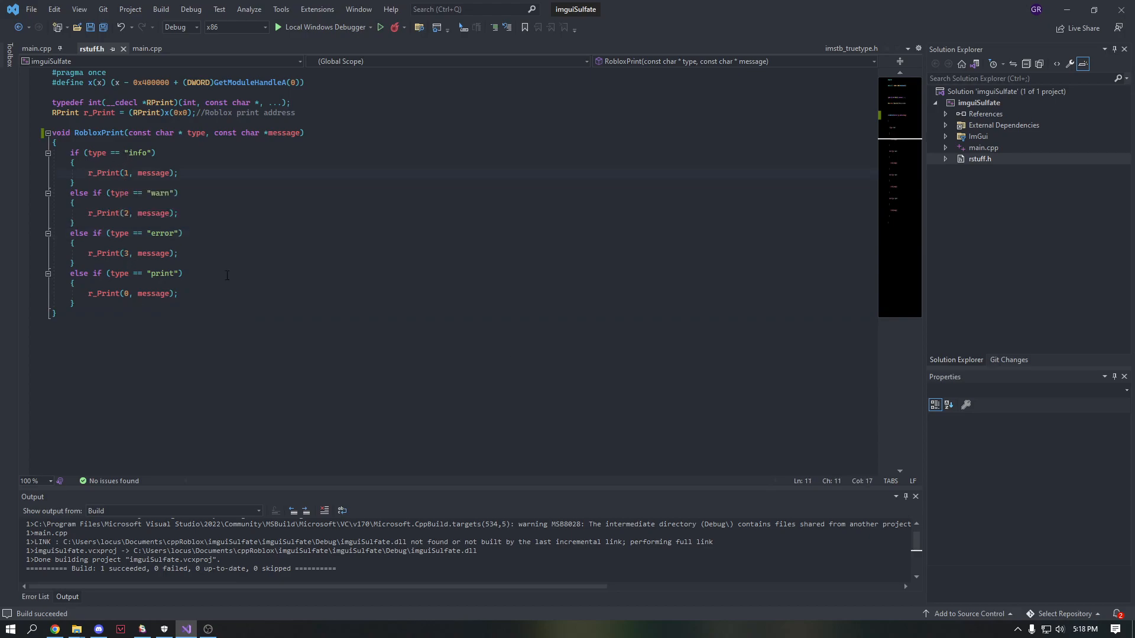
double_click(285, 133)
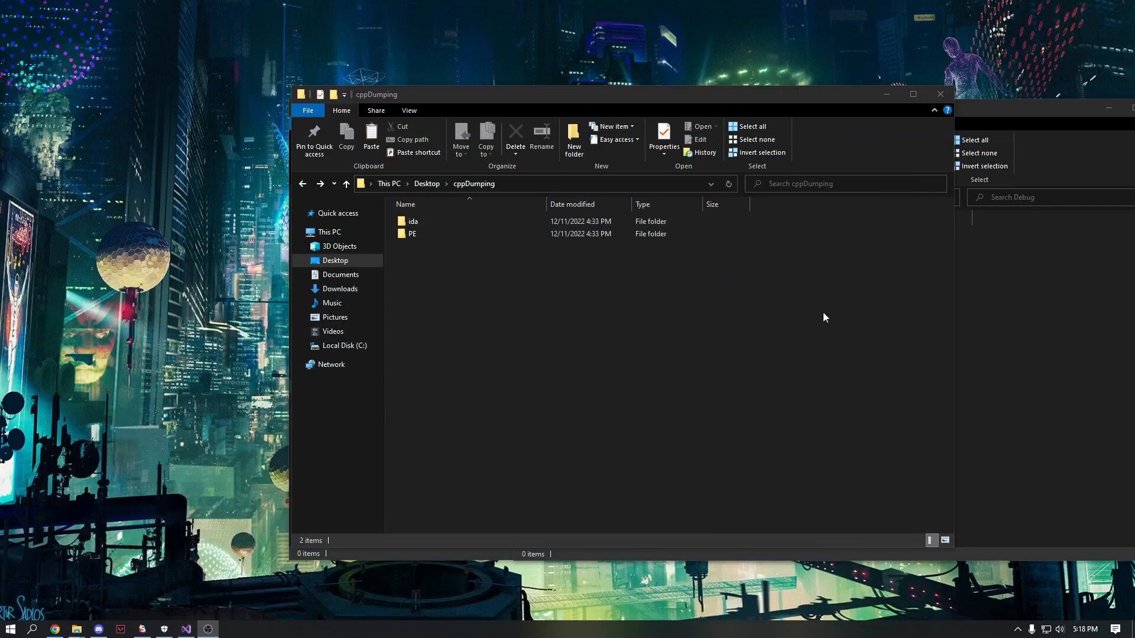
- Launch PETools.exe from the PE folder and dismiss its SeDebugPrivilege warning
left_click(412, 234)
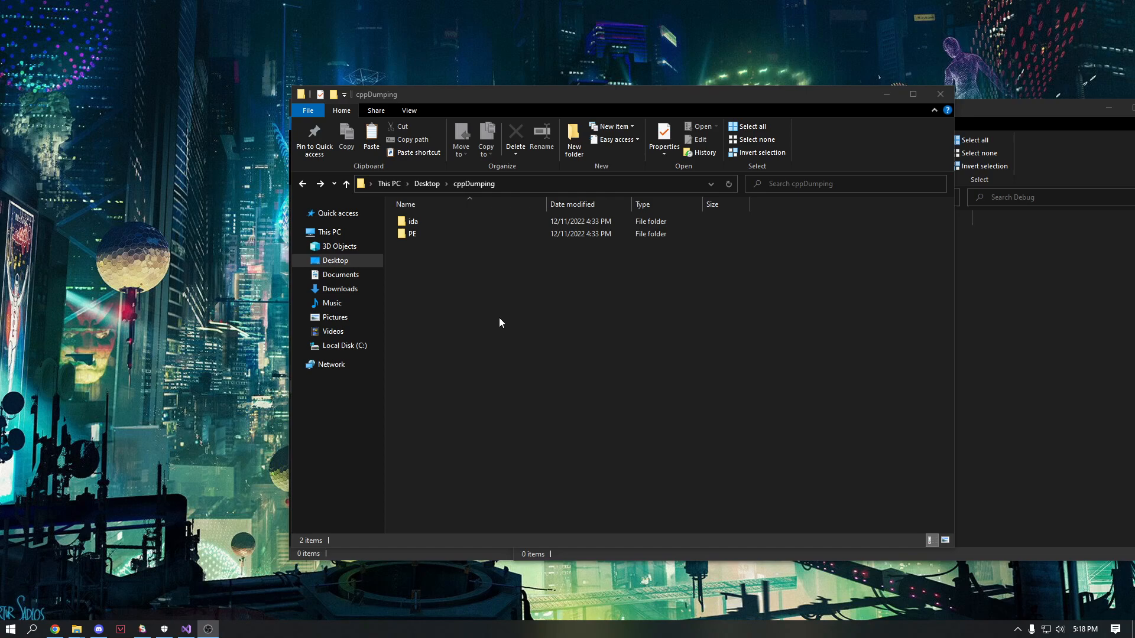
mouse_move(432, 247)
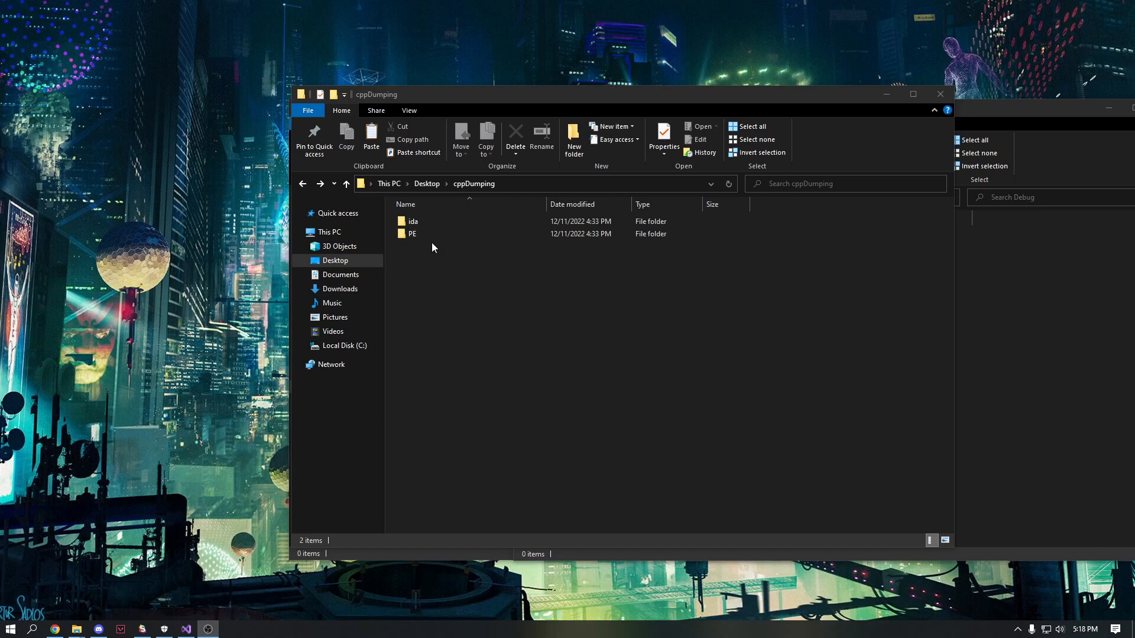
double_click(413, 234)
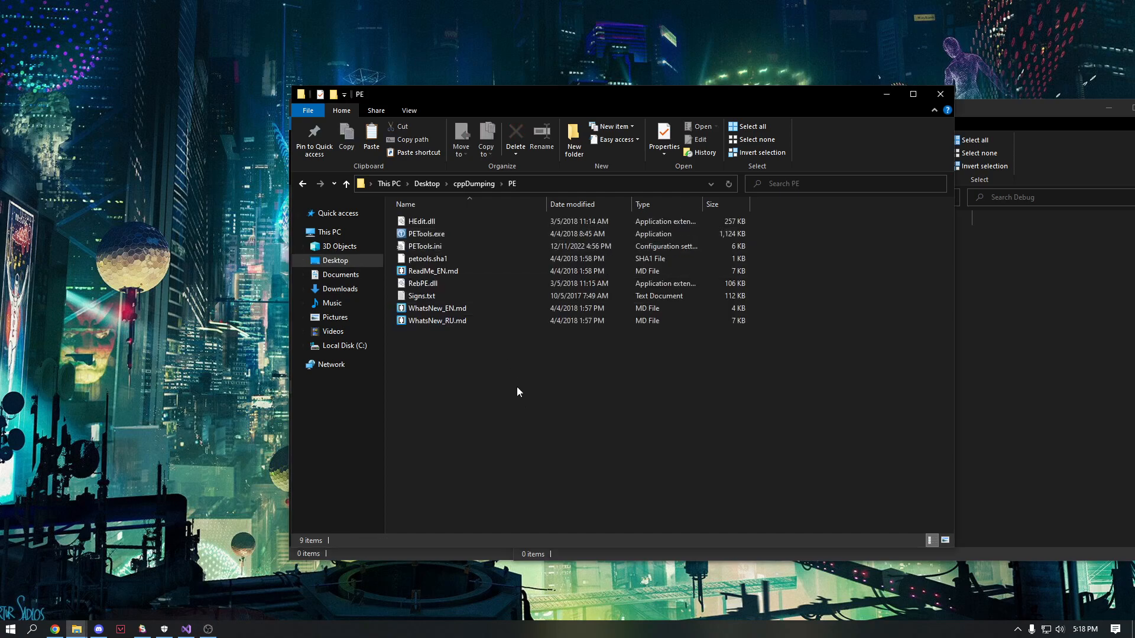
double_click(427, 234)
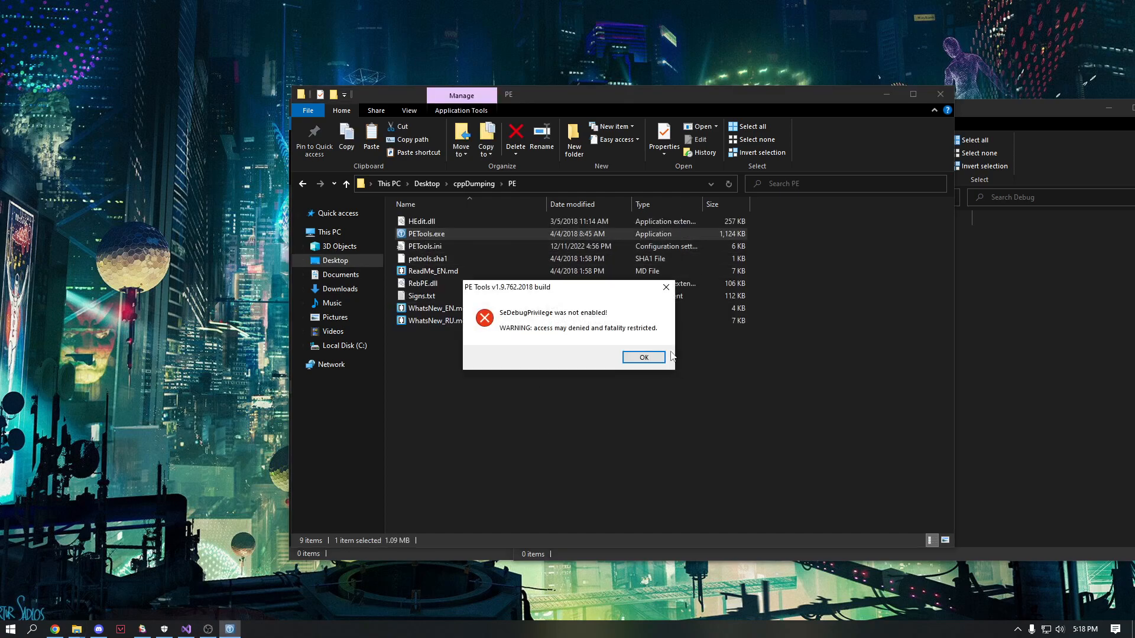
left_click(642, 357)
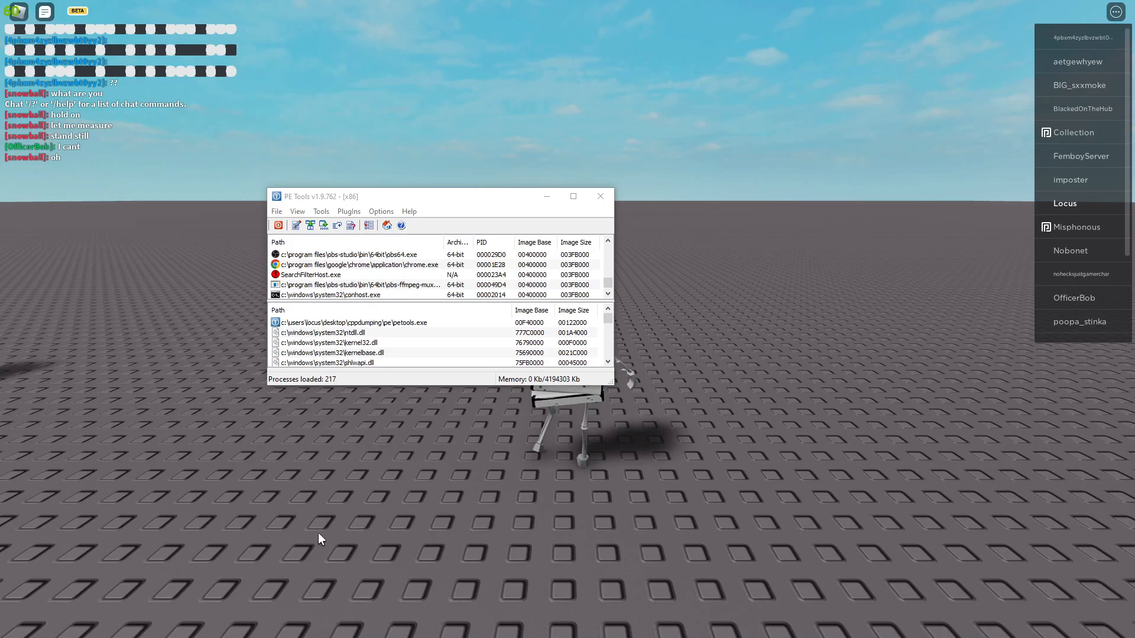
- Refresh the PE Tools process list so the Roblox player process appears, checking Roblox in between
left_click(298, 212)
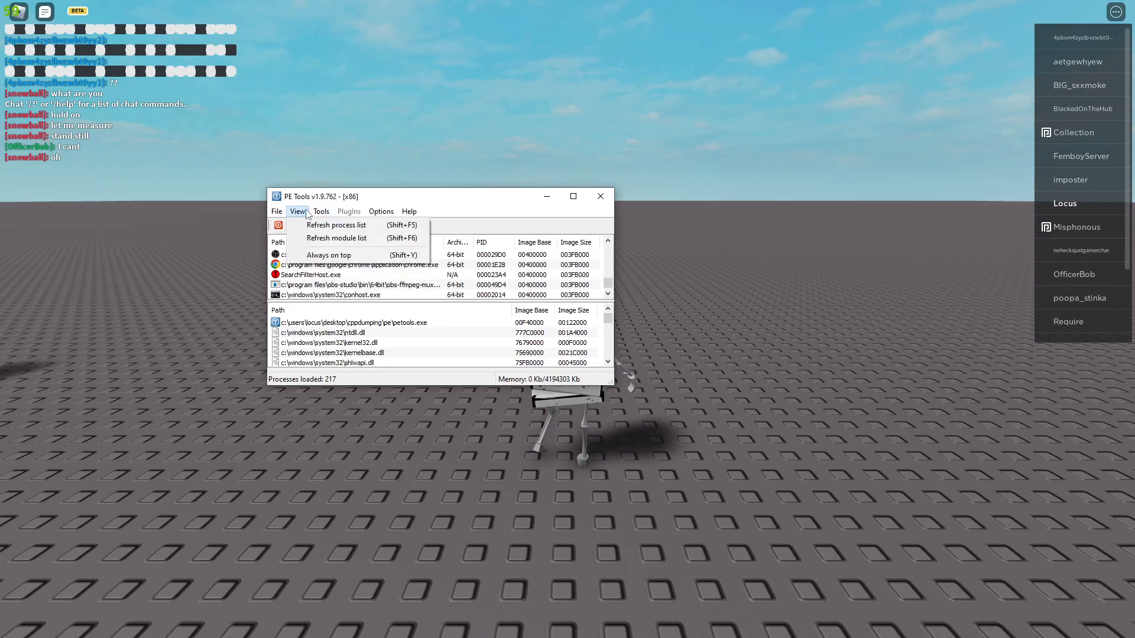
left_click(335, 225)
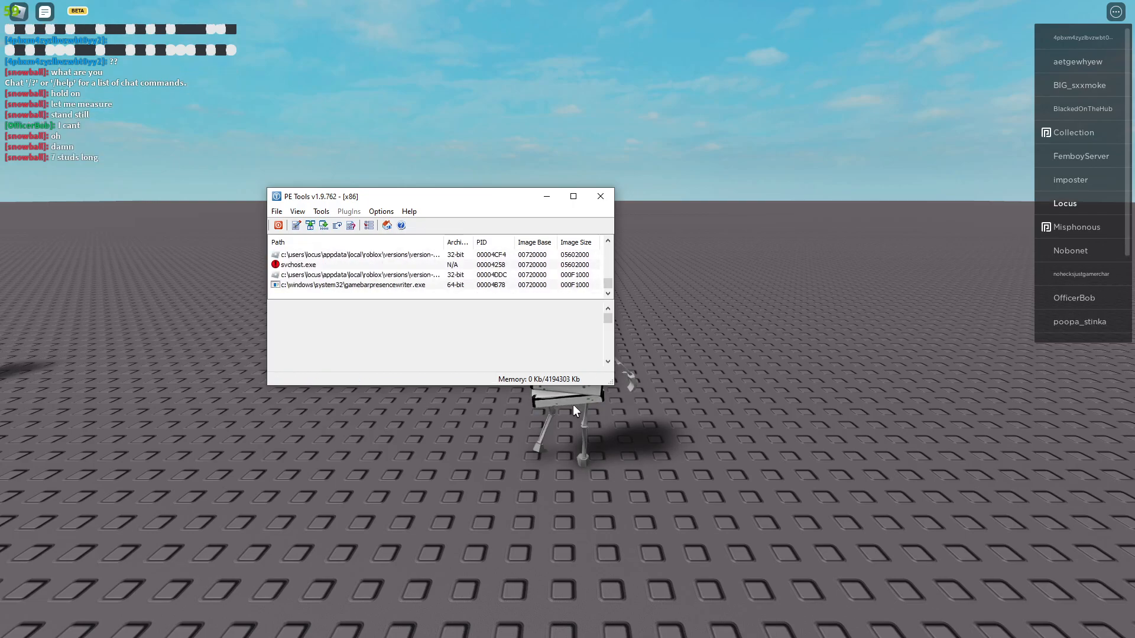
left_click(355, 254)
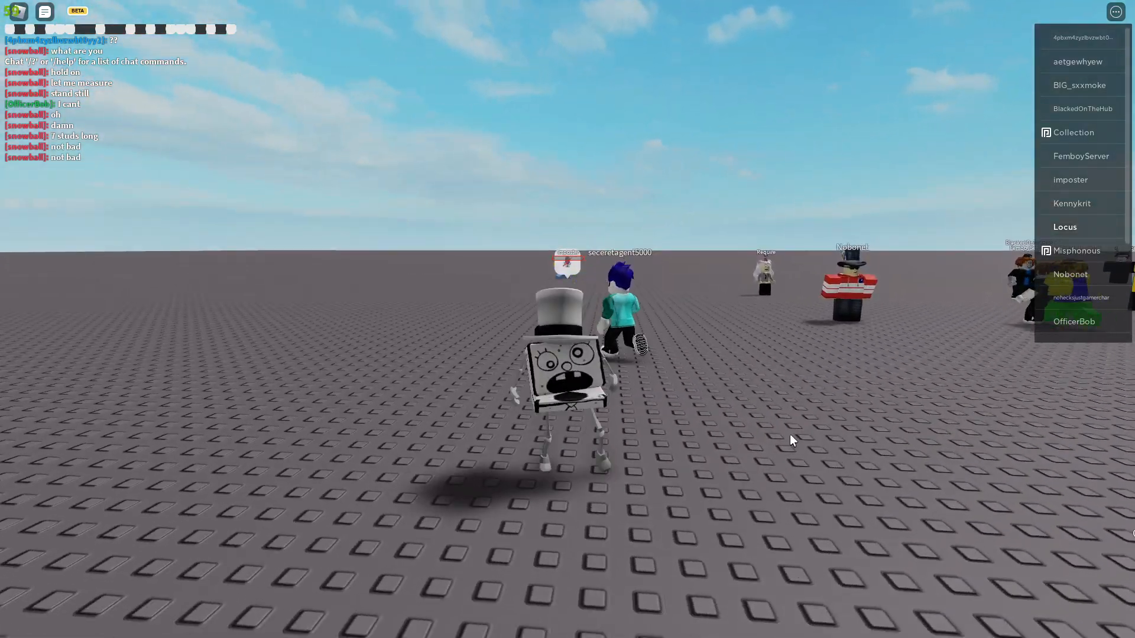
left_click(10, 628)
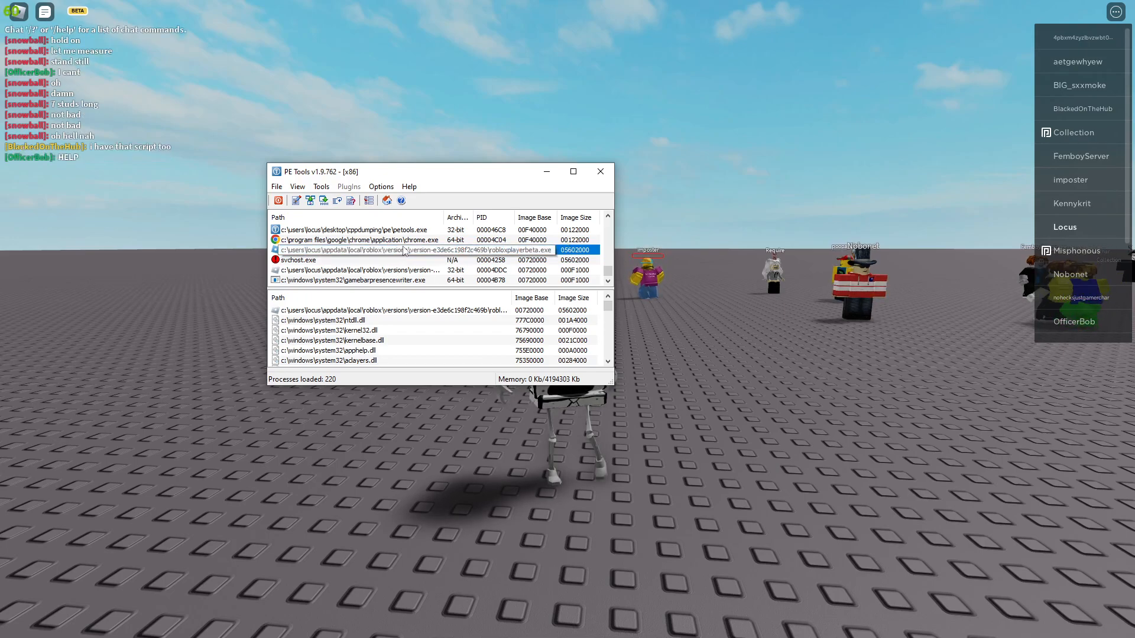
- Dump Full the robloxplayerbeta.exe process to DumpedRoblox.exe in Dumped Applications, then close PE Tools
left_click(354, 249)
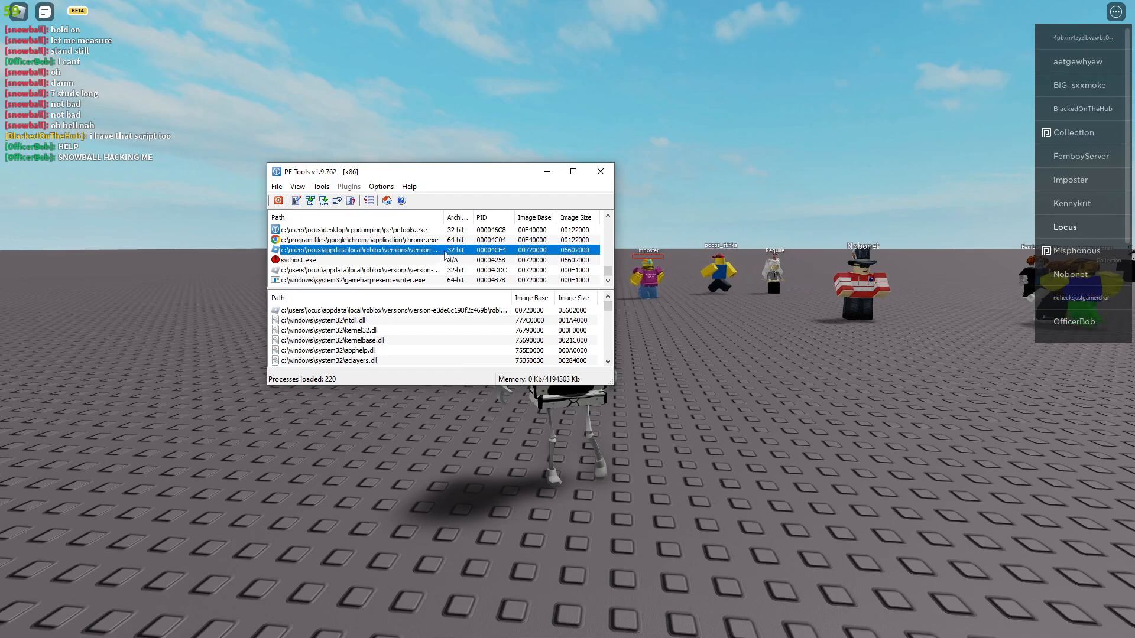
right_click(358, 250)
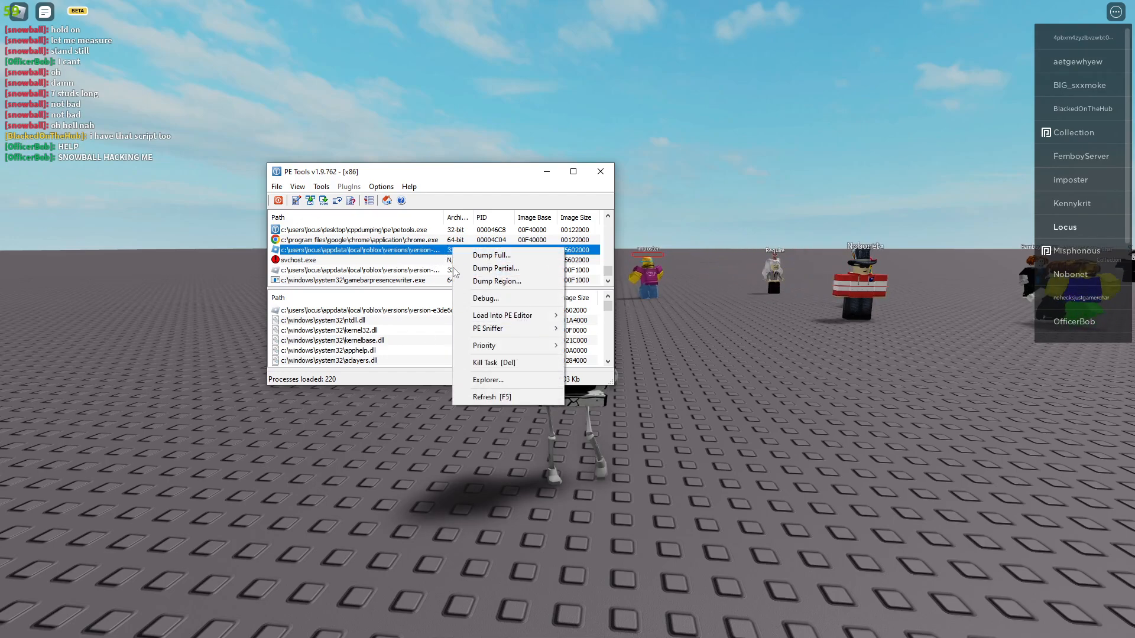
left_click(491, 255)
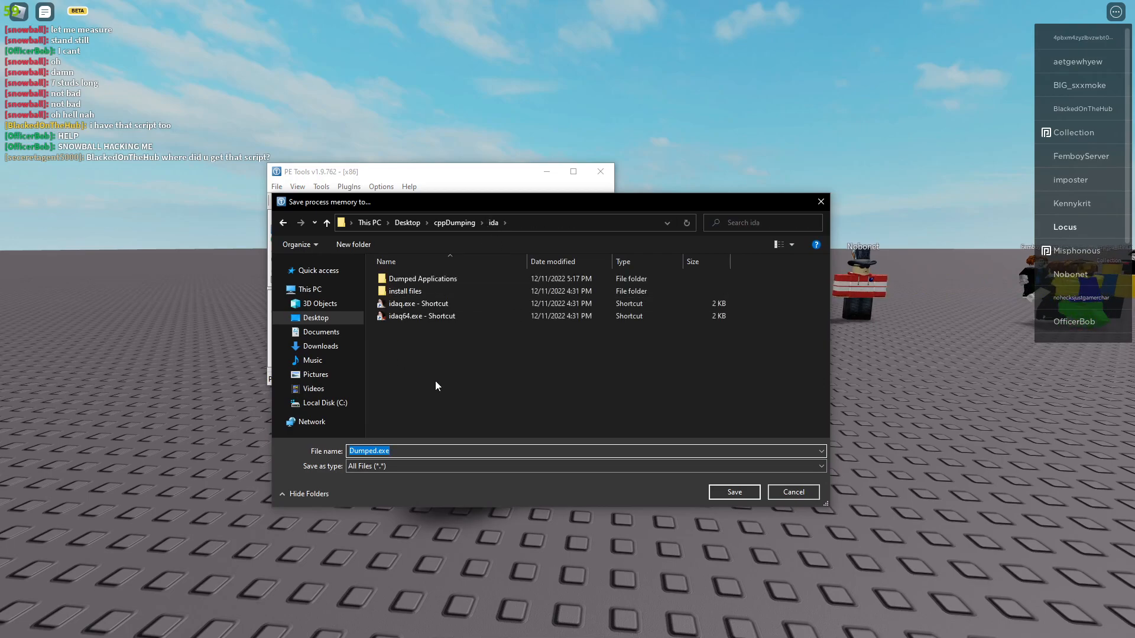
double_click(422, 279)
type("Roblox")
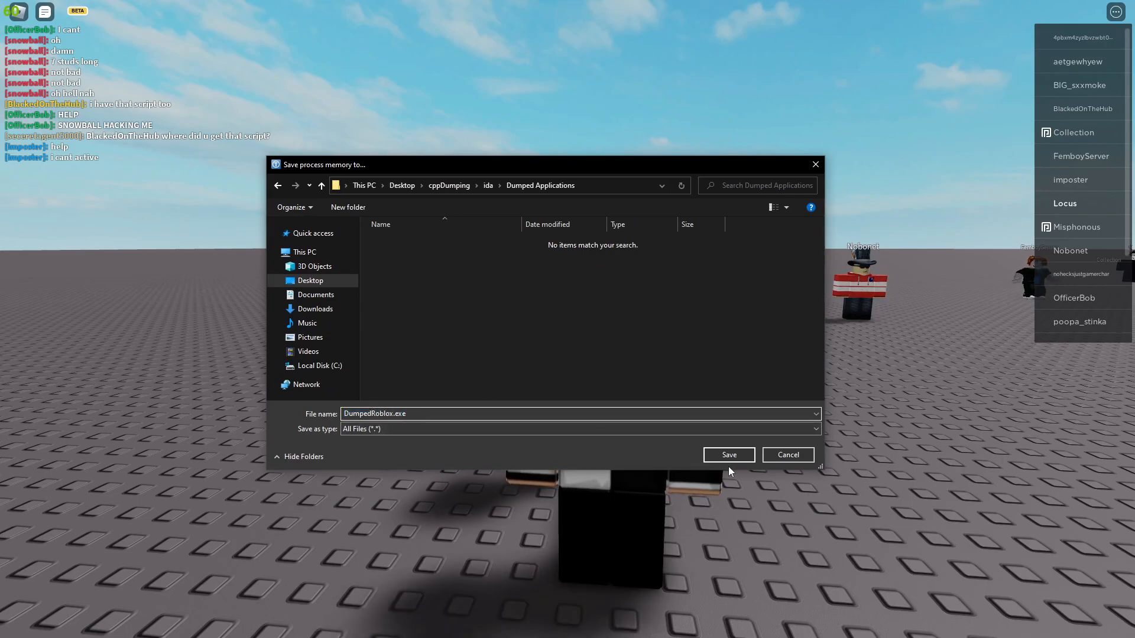
left_click(727, 454)
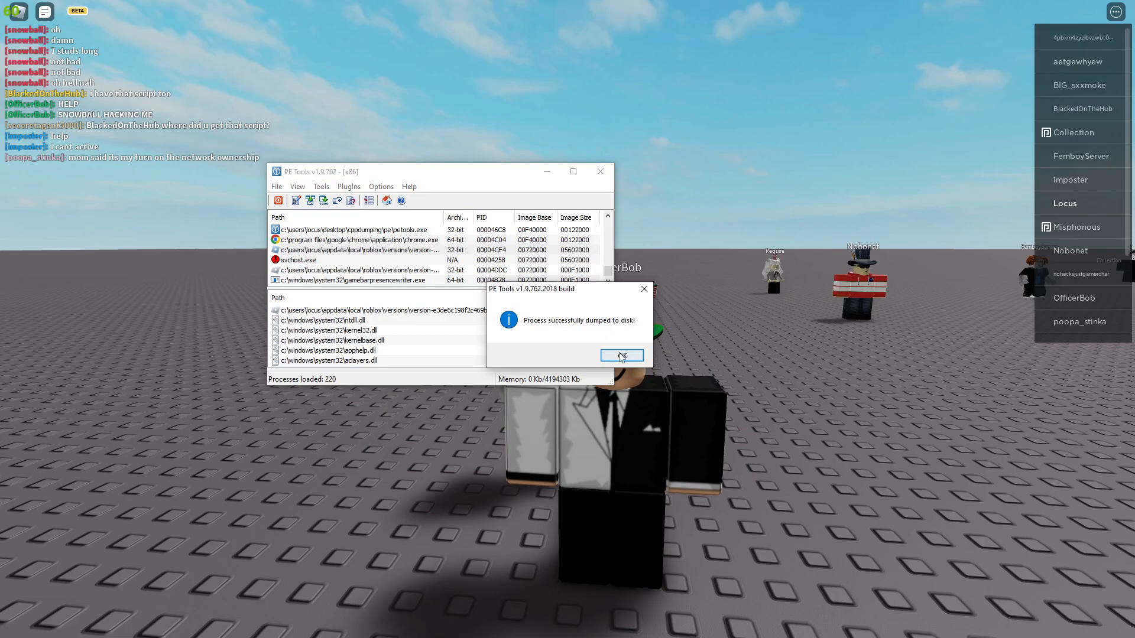
left_click(621, 356)
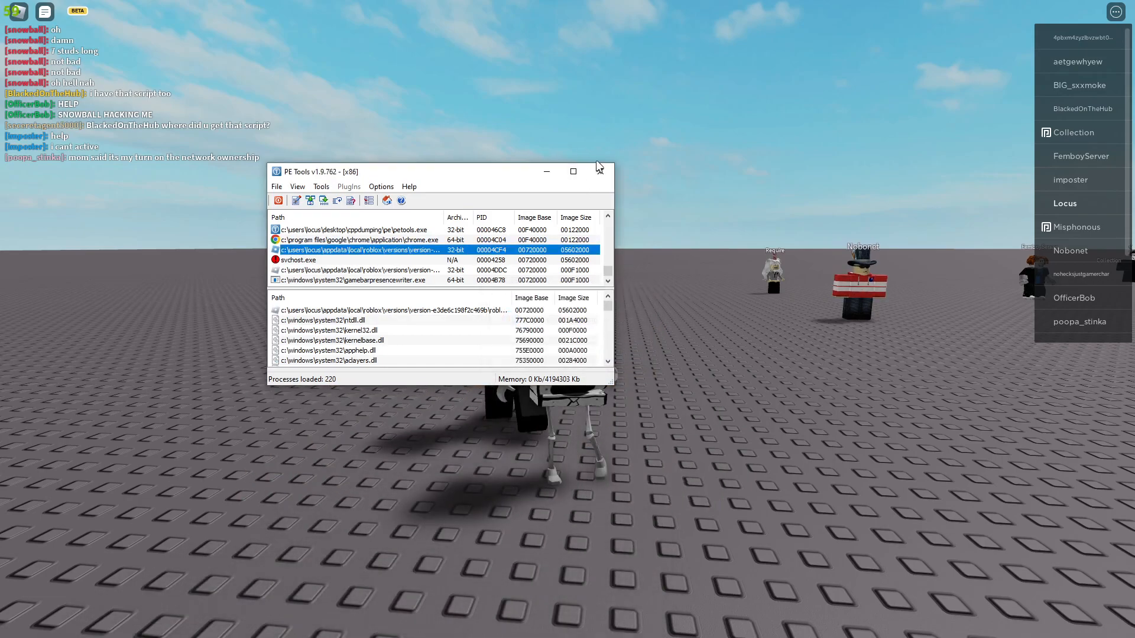
left_click(9, 628)
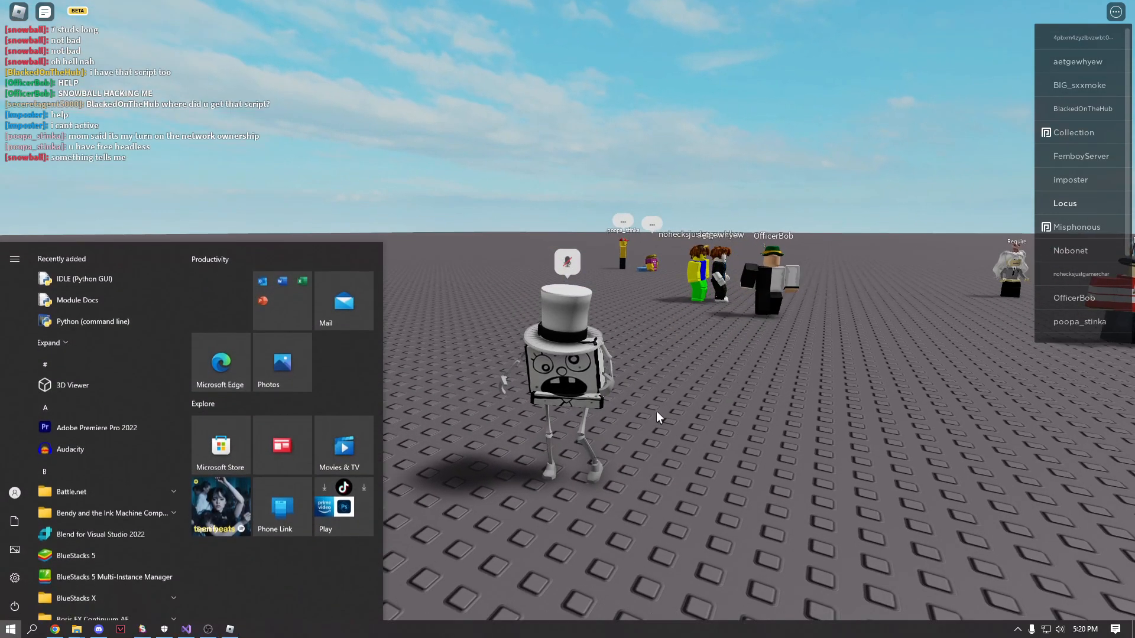
mouse_move(75, 629)
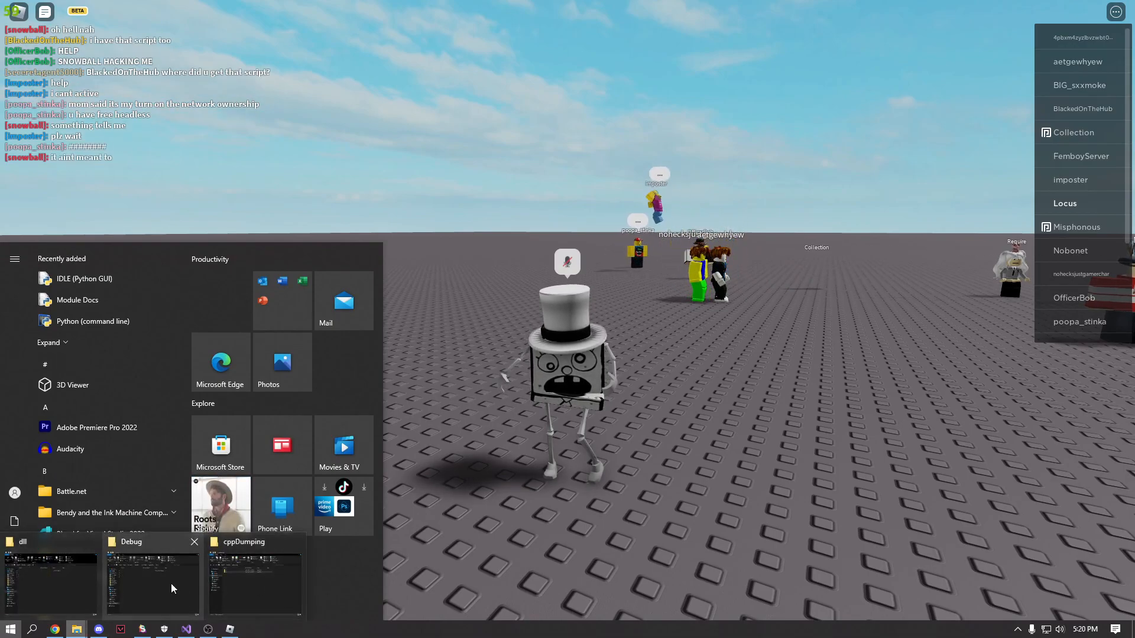
- Launch IDA from the idaq.exe shortcut in the ida folder and start it without loading a file
left_click(255, 580)
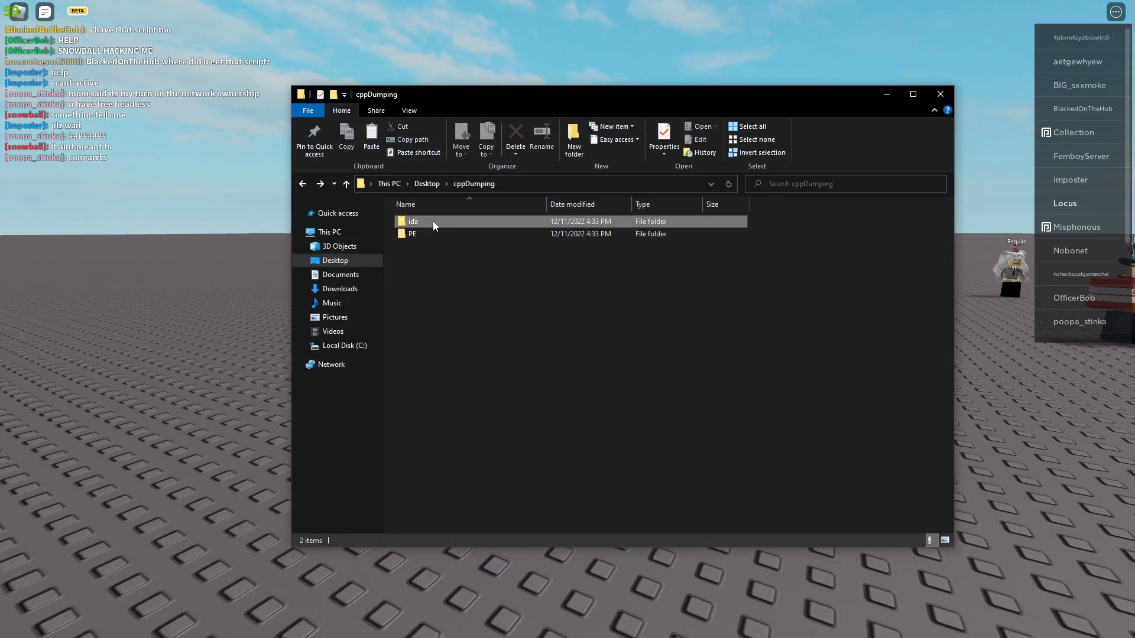
double_click(413, 221)
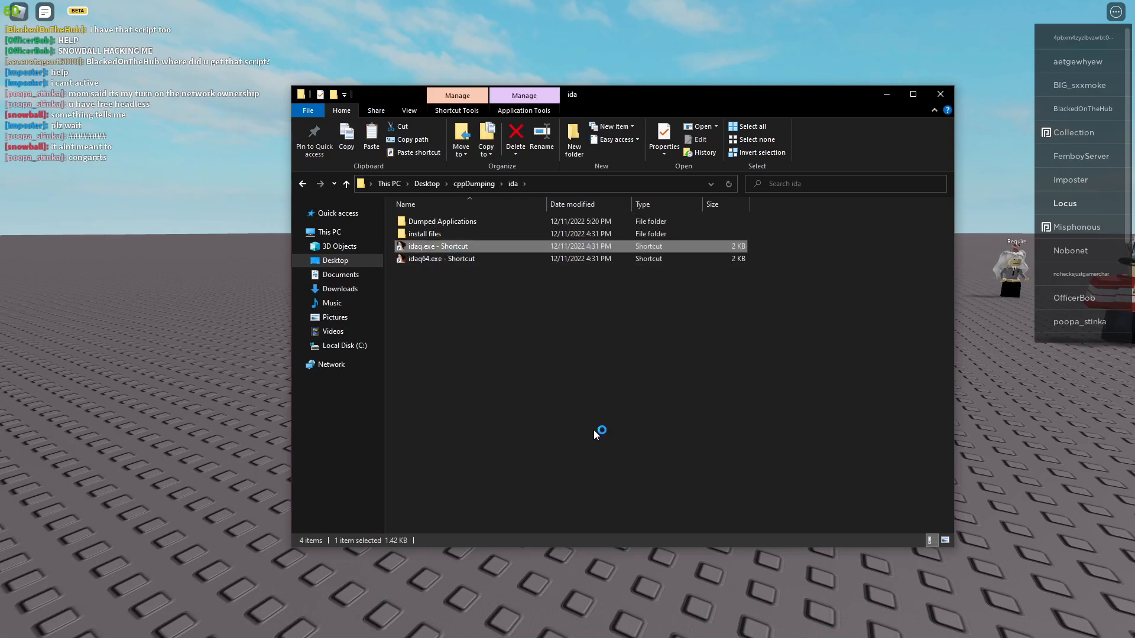
double_click(438, 246)
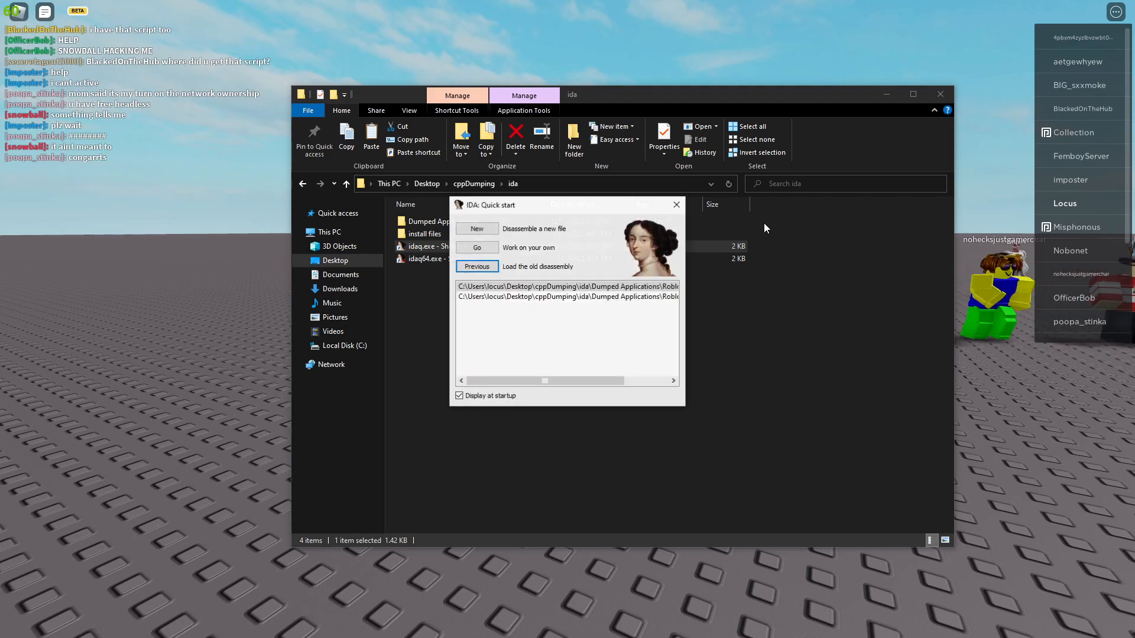
left_click(477, 247)
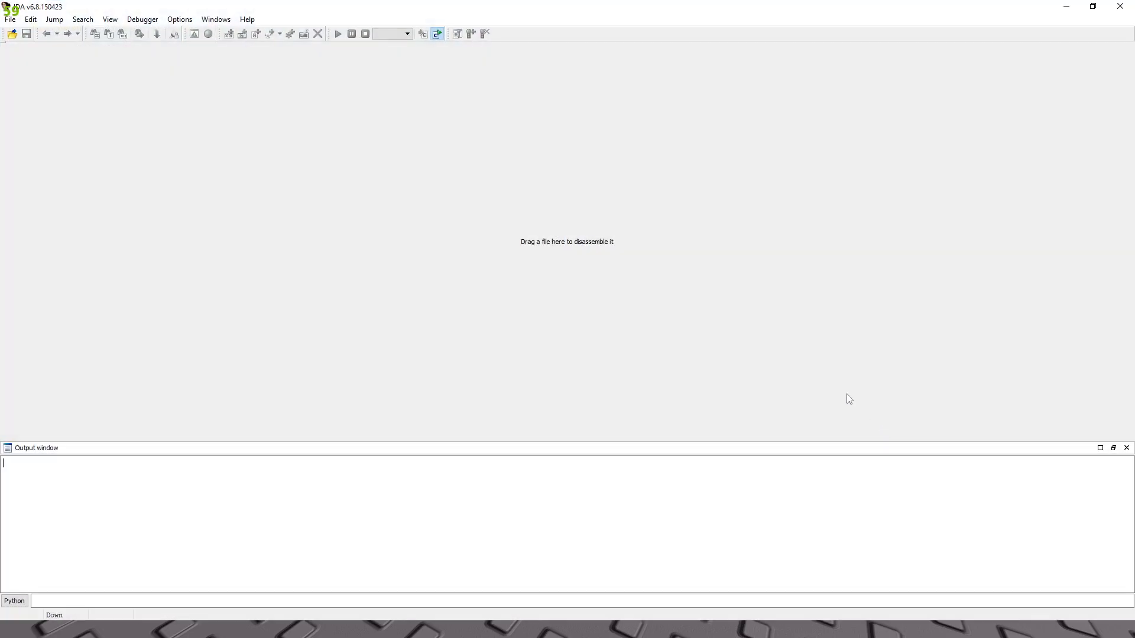
- Load DumpedRoblox.exe from the Dumped Applications folder into IDA for analysis
left_click(11, 627)
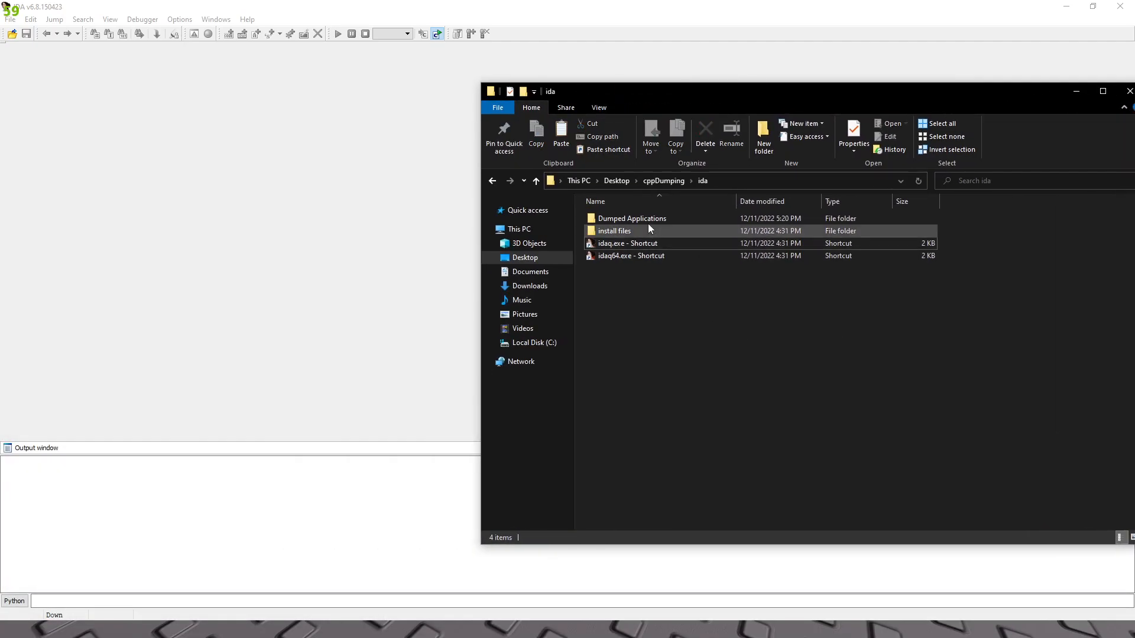
double_click(631, 218)
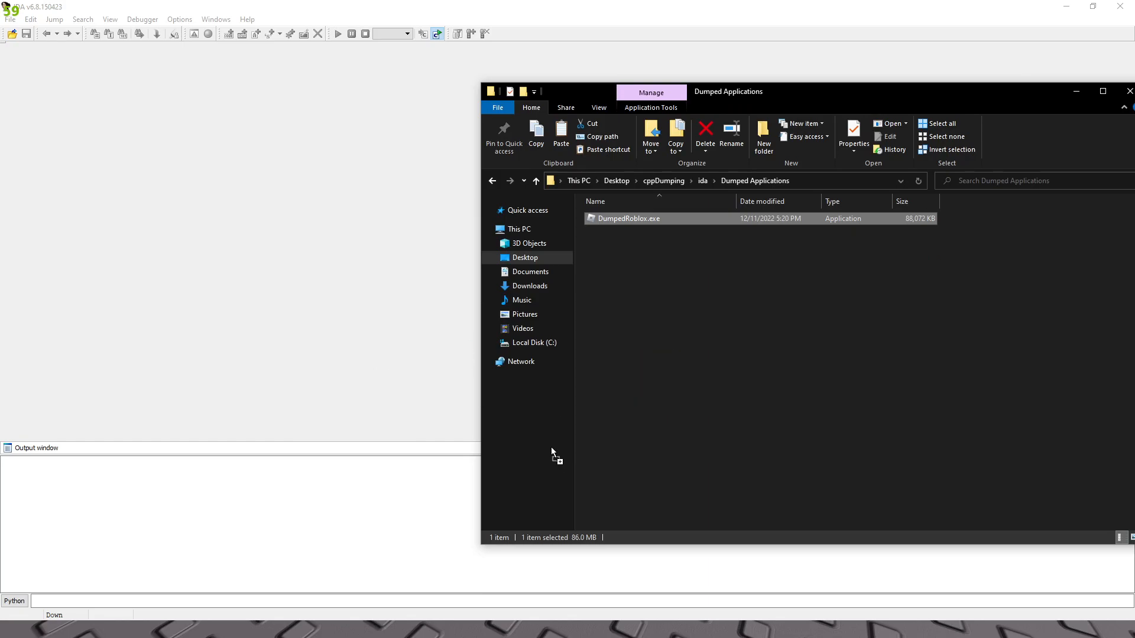
double_click(630, 218)
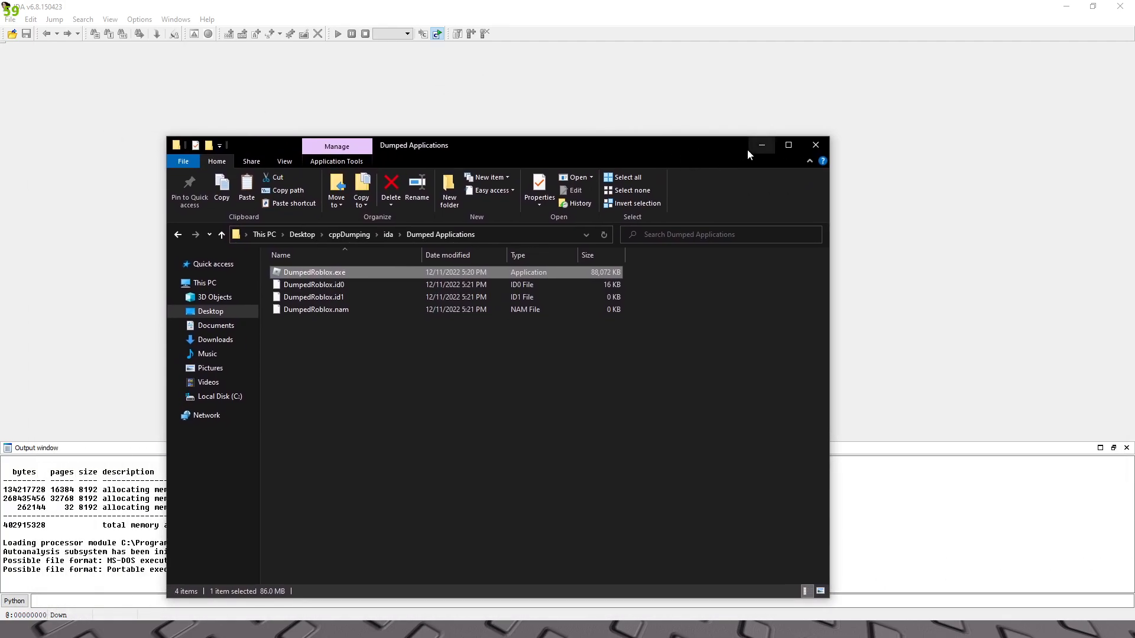
mouse_move(760, 145)
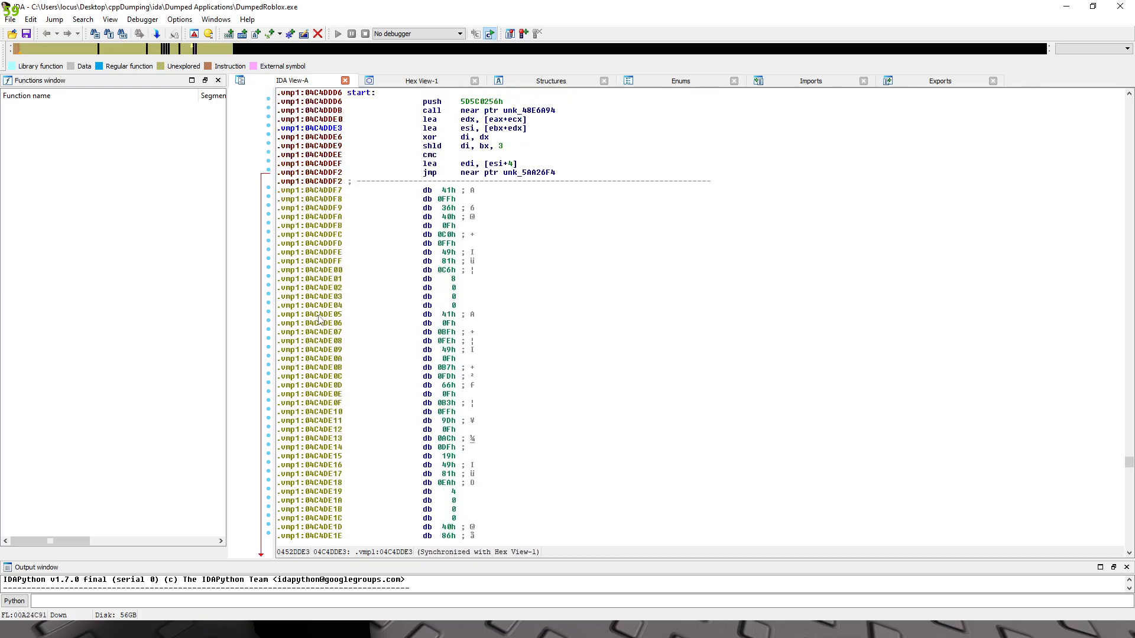
scroll("up", 3)
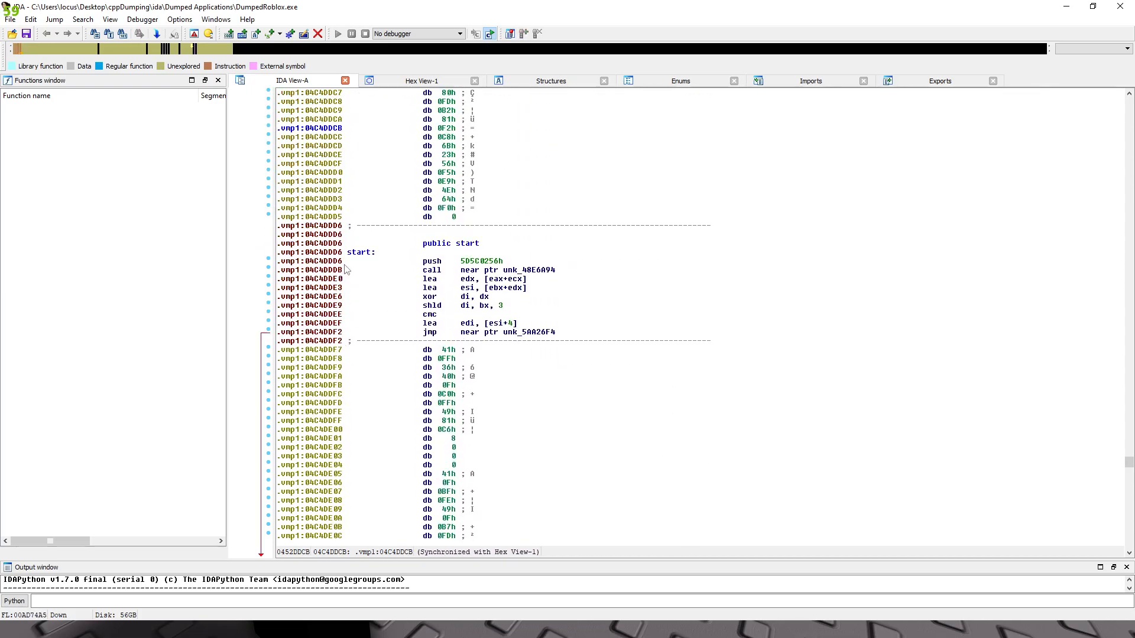
scroll("down", 3)
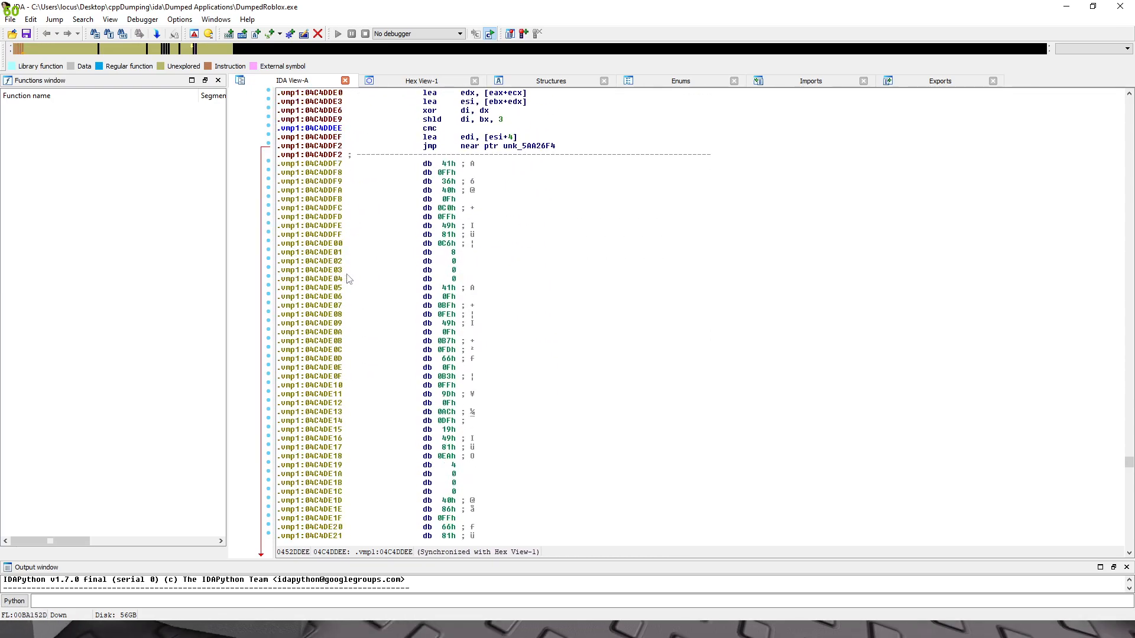
scroll("up", 3)
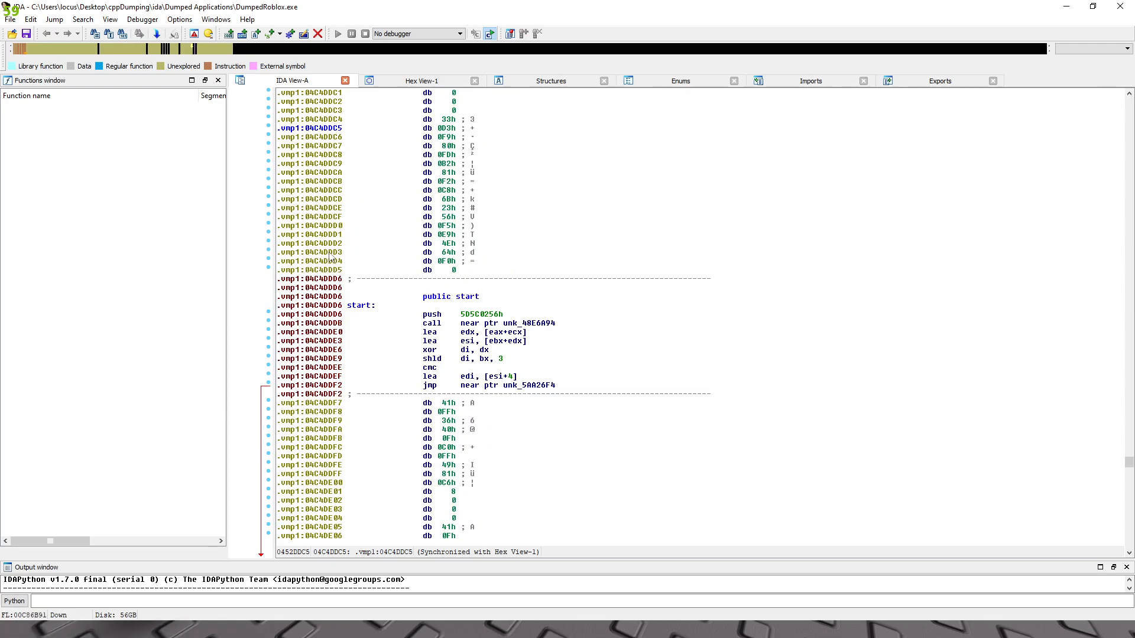
mouse_move(292, 172)
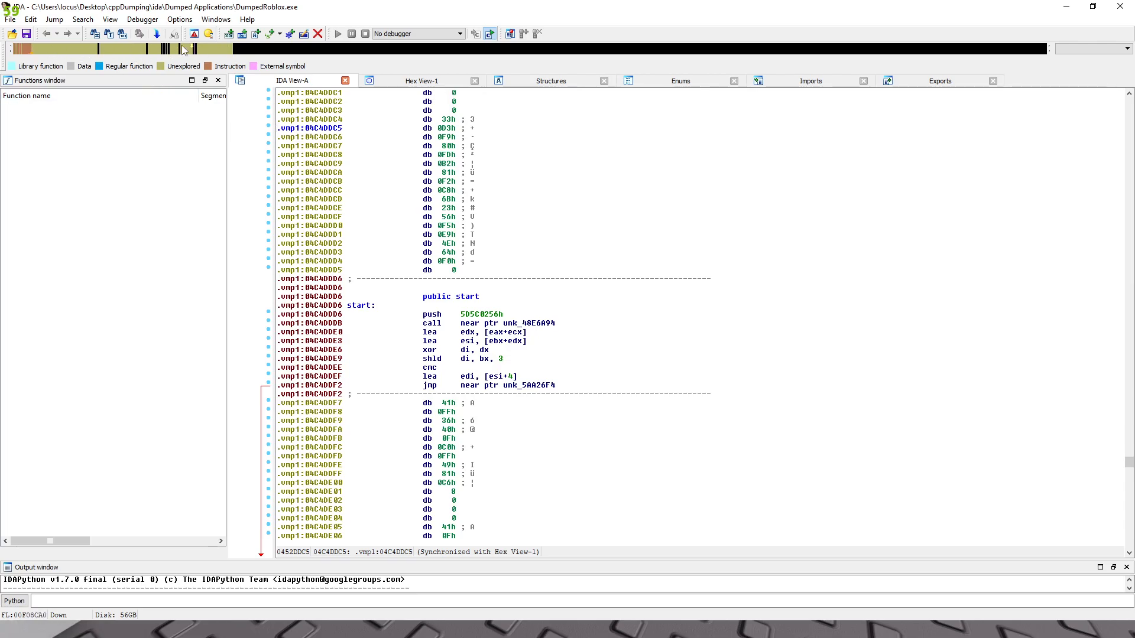
mouse_move(276, 110)
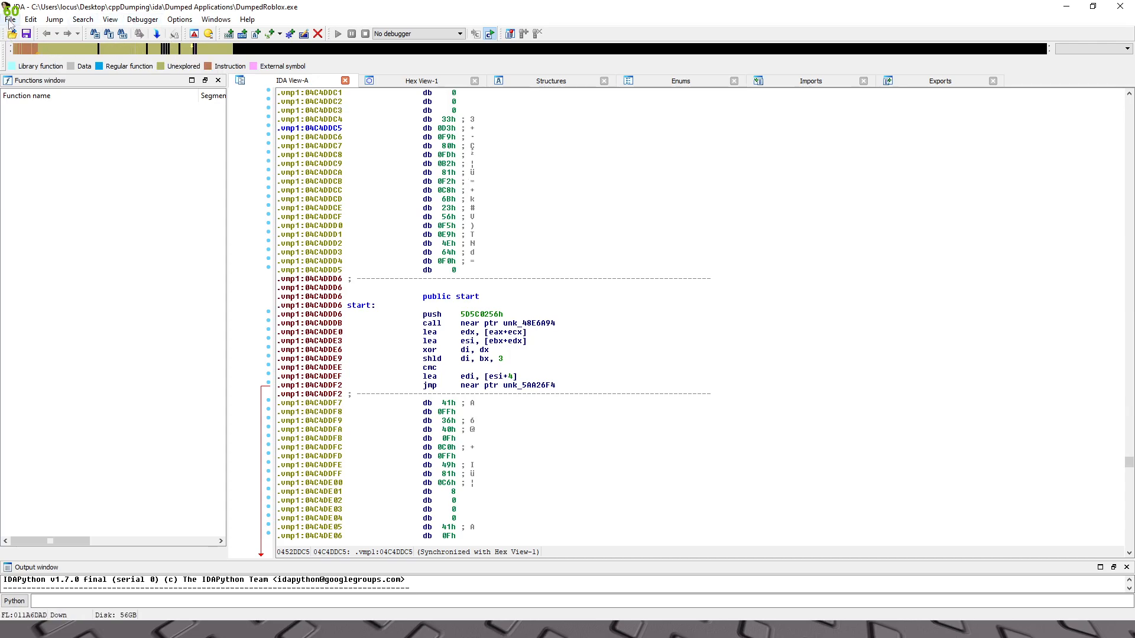
- Rebase the whole program to image base 0x400000 via Edit > Segments > Rebase program
left_click(31, 19)
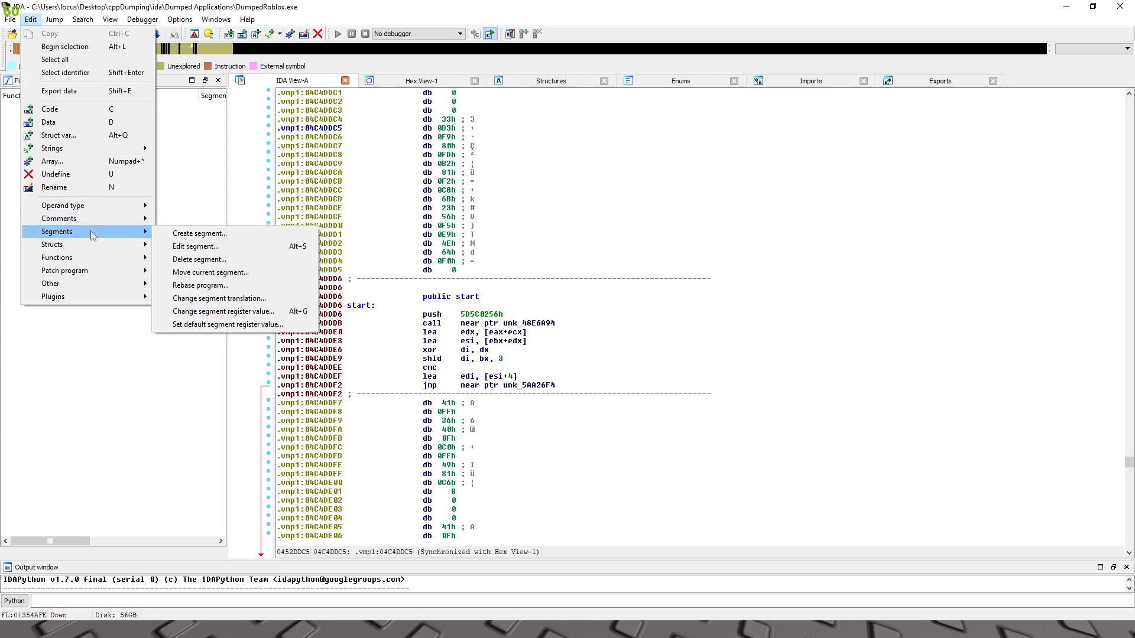
mouse_move(200, 233)
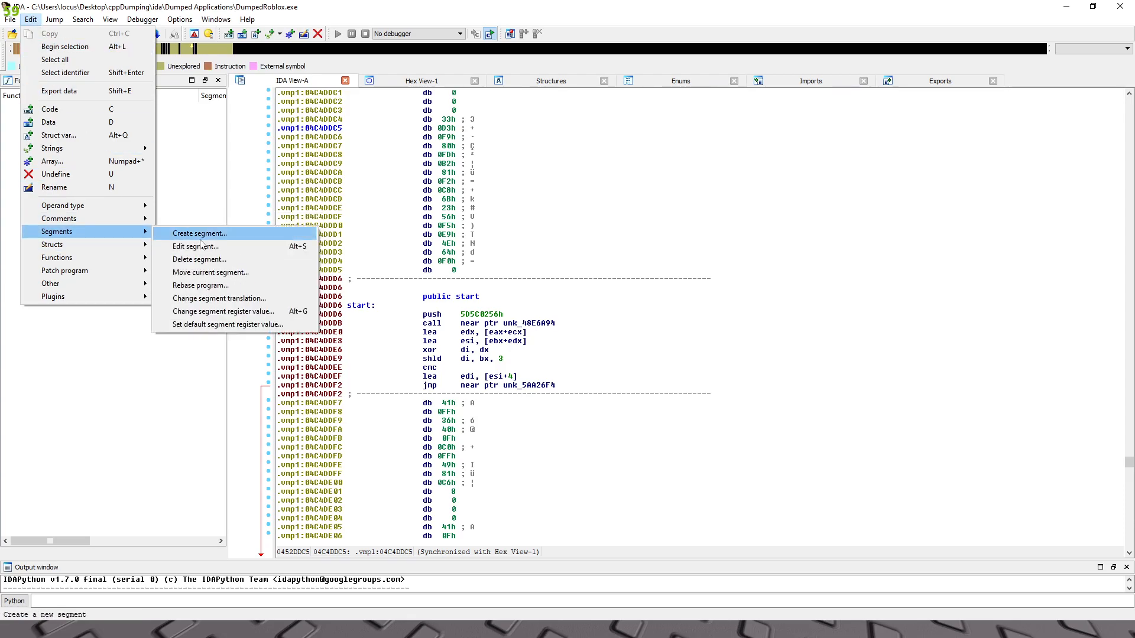
left_click(201, 285)
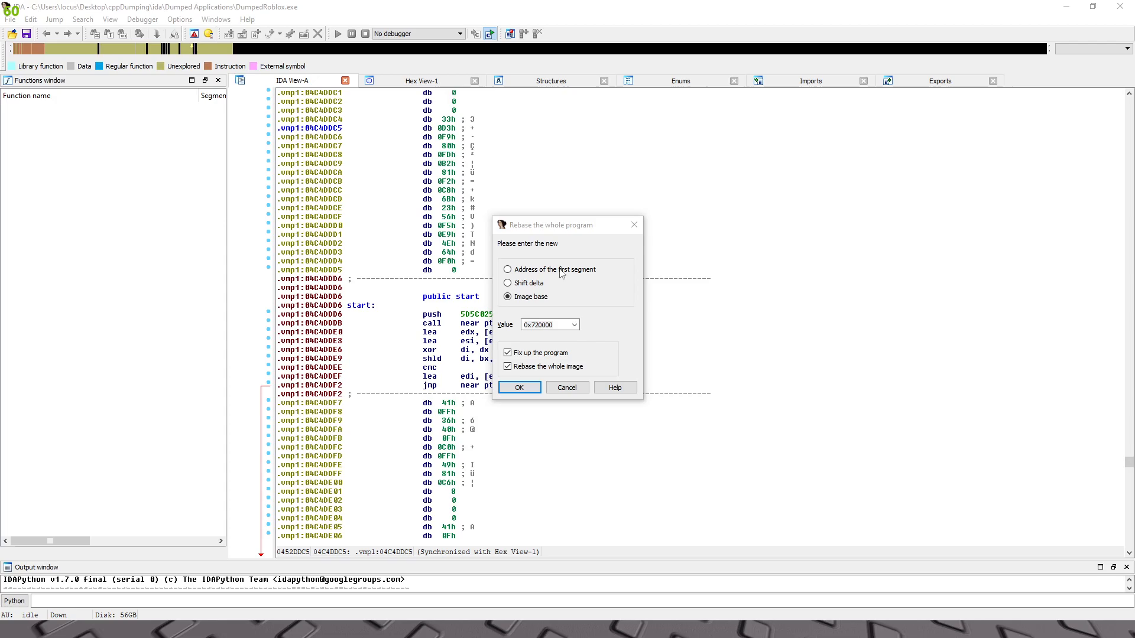
left_click(576, 324)
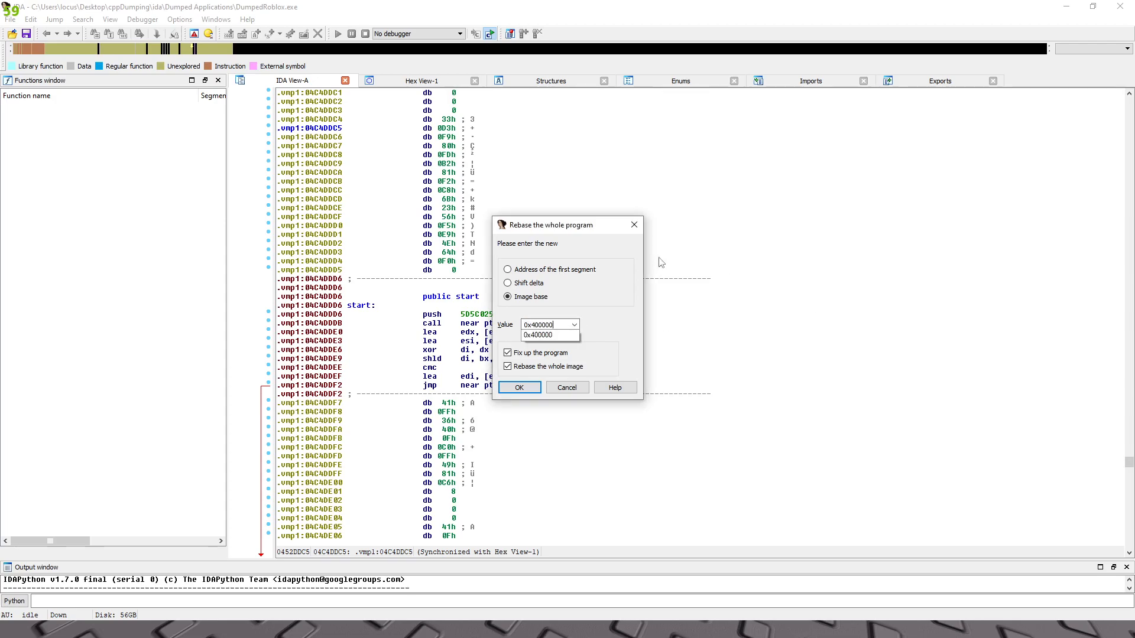
triple_click(546, 324)
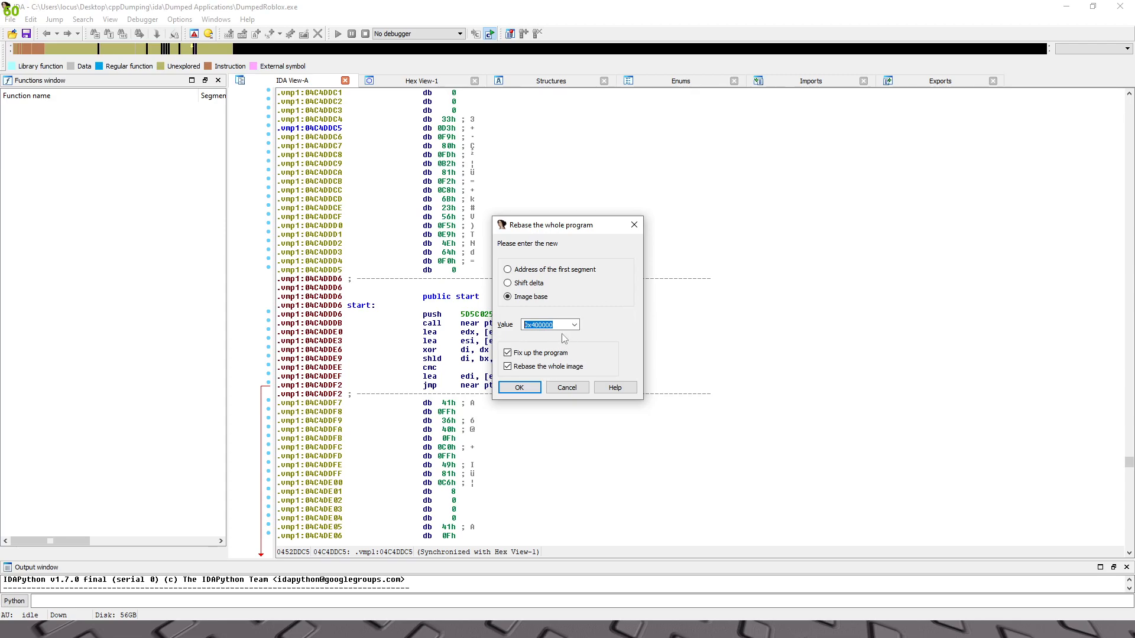
left_click(519, 387)
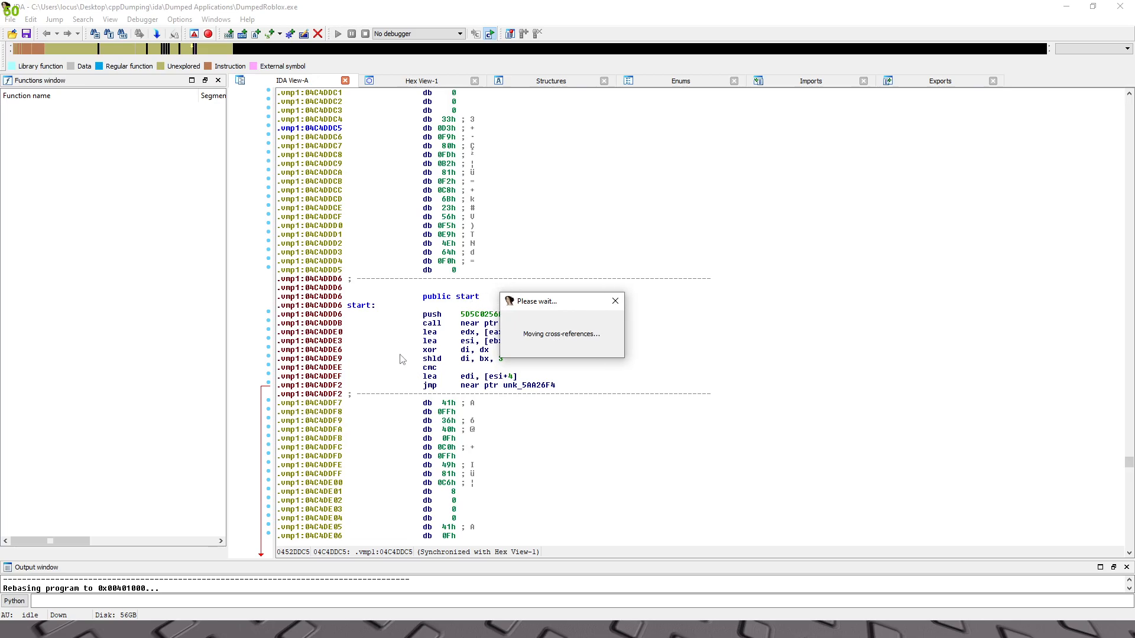
mouse_move(364, 269)
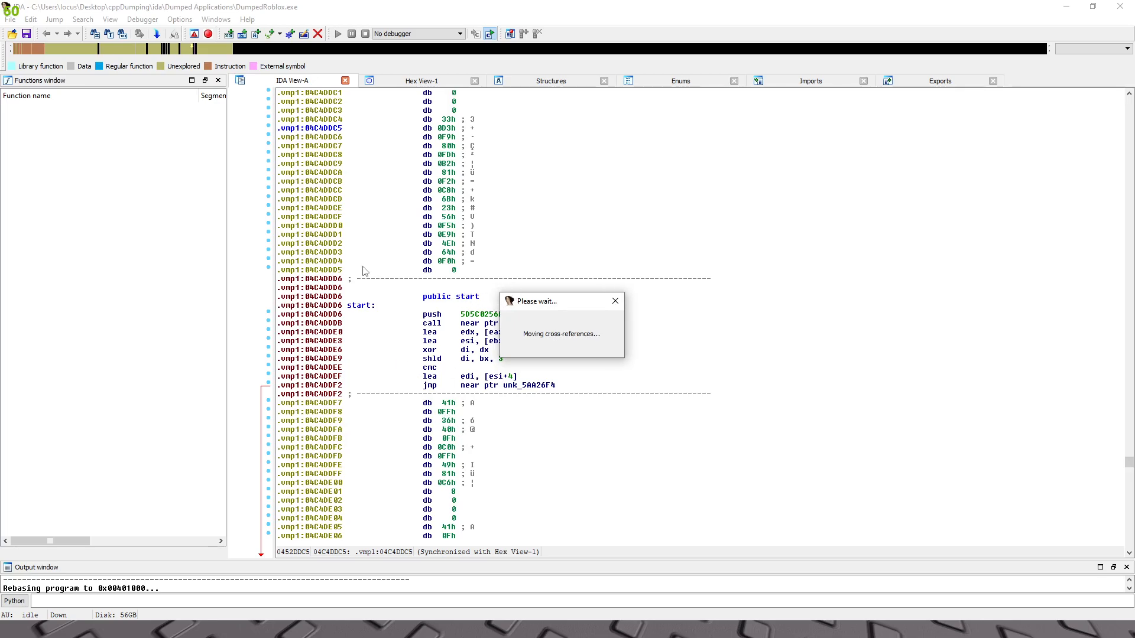
mouse_move(556, 323)
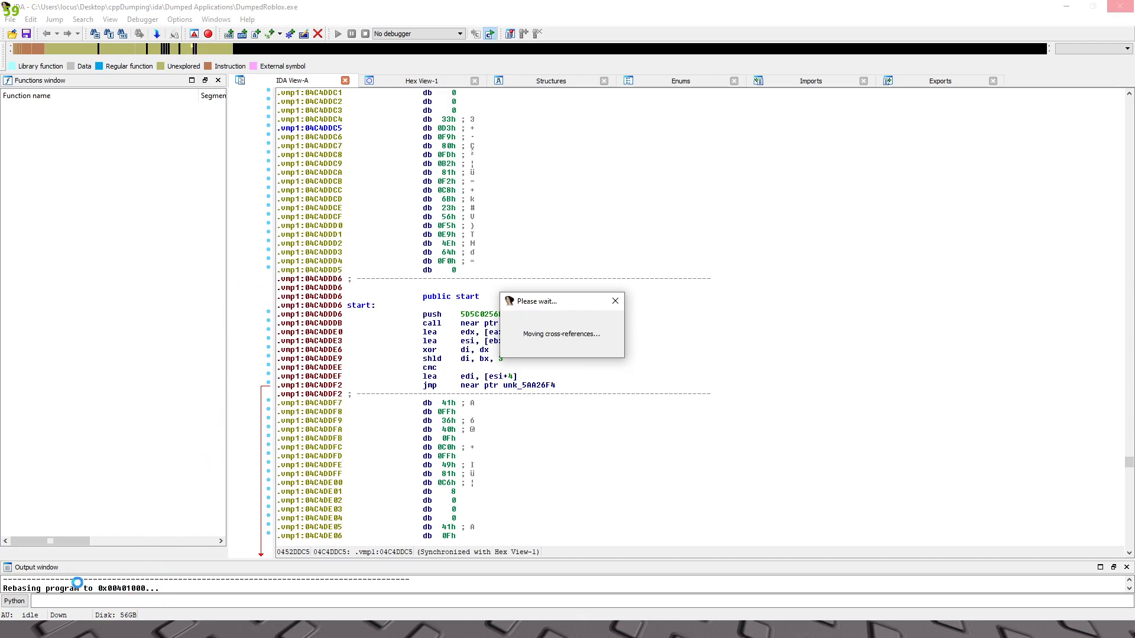
mouse_move(709, 378)
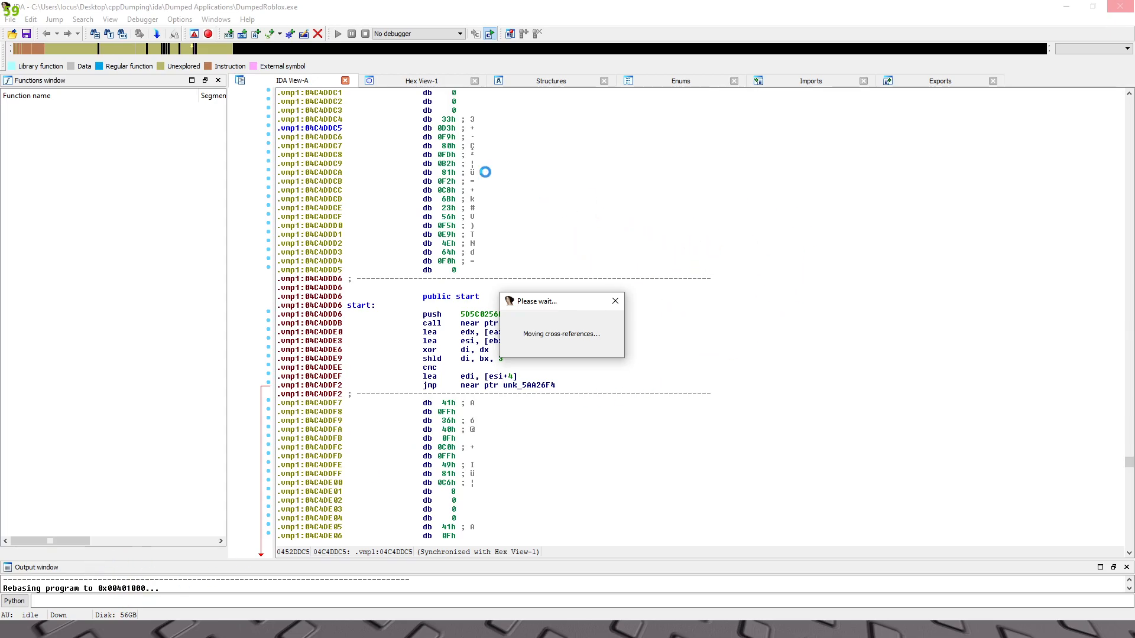
mouse_move(384, 279)
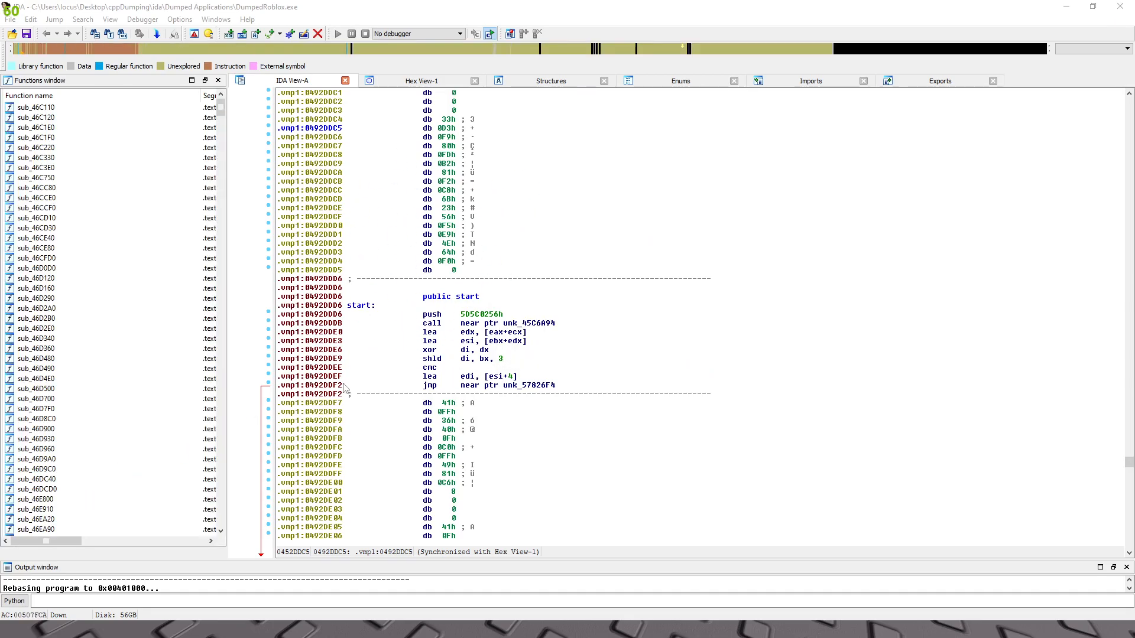
mouse_move(101, 241)
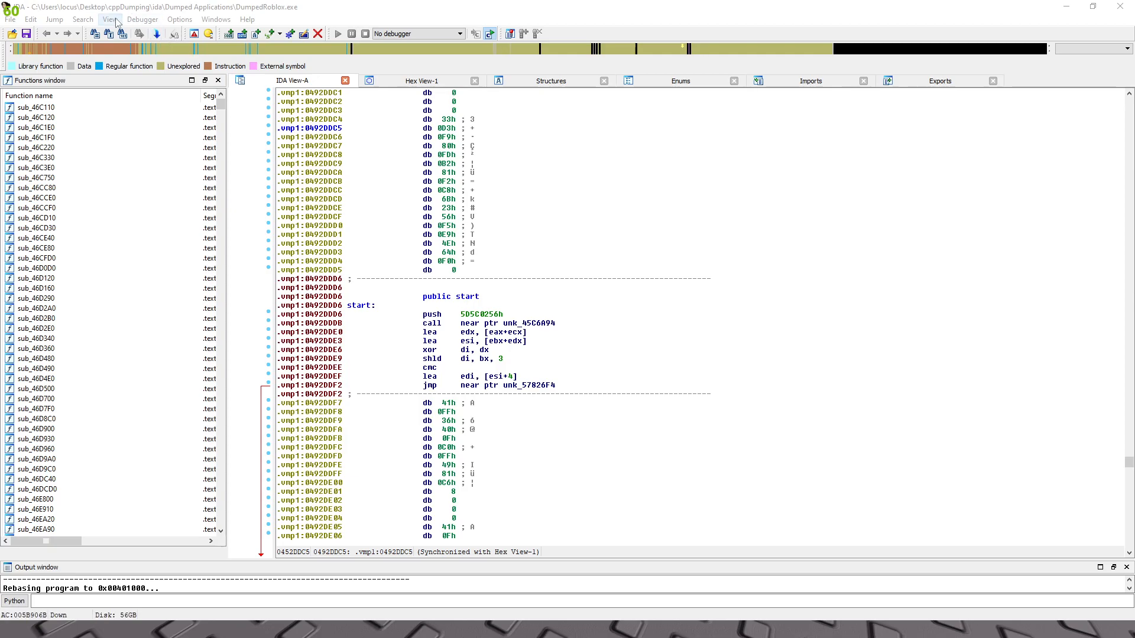
- Generate the Strings subview for DumpedRoblox.exe
left_click(108, 19)
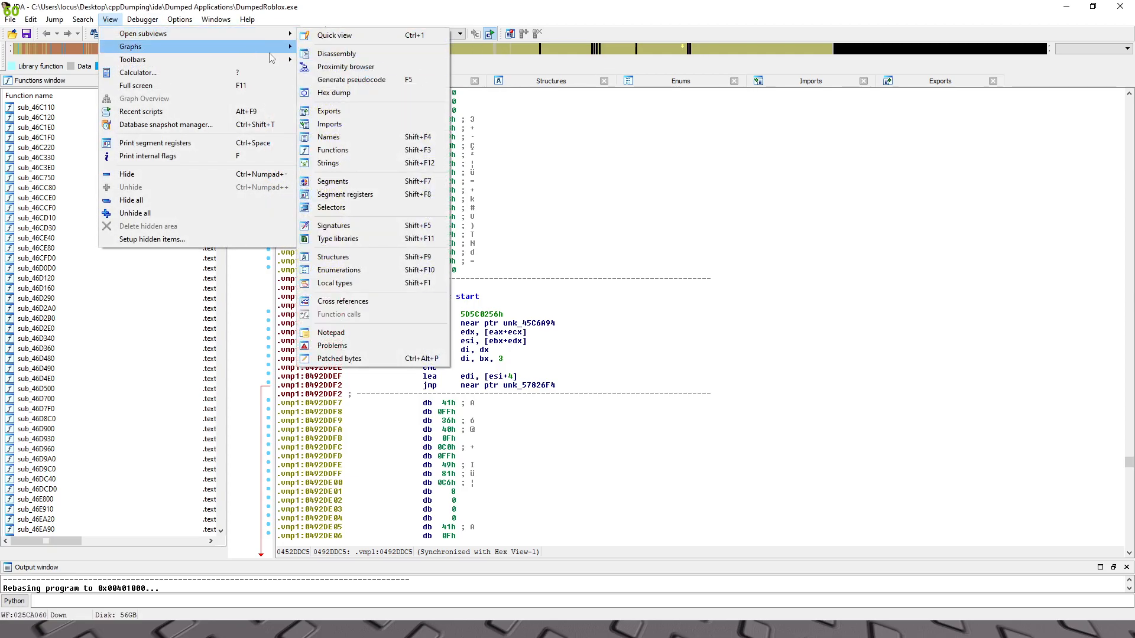
left_click(328, 163)
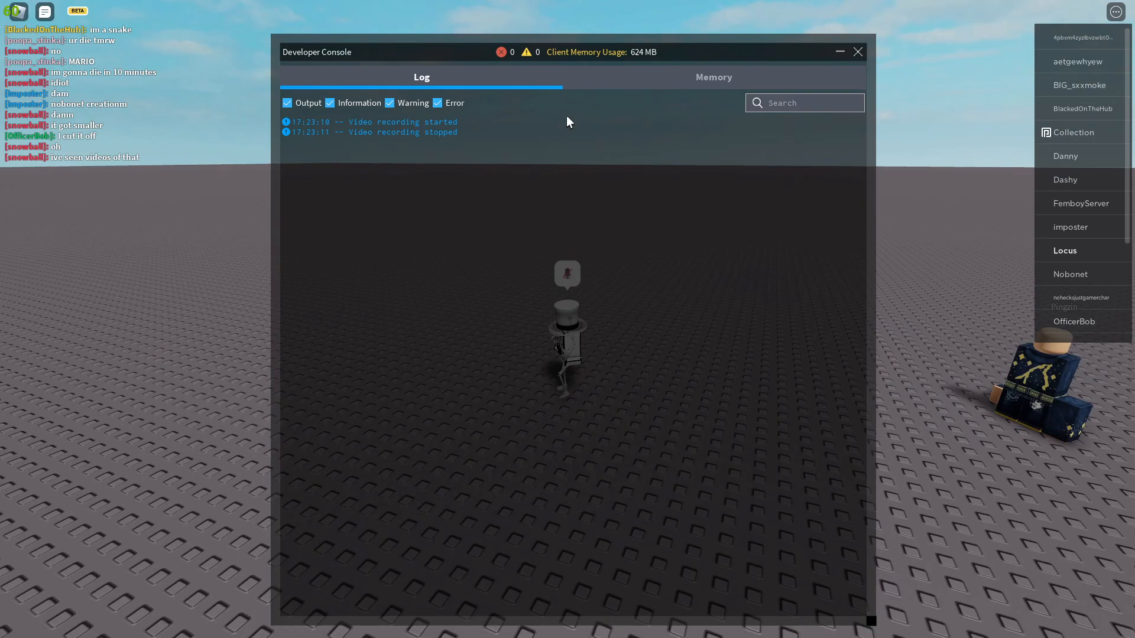
mouse_move(786, 123)
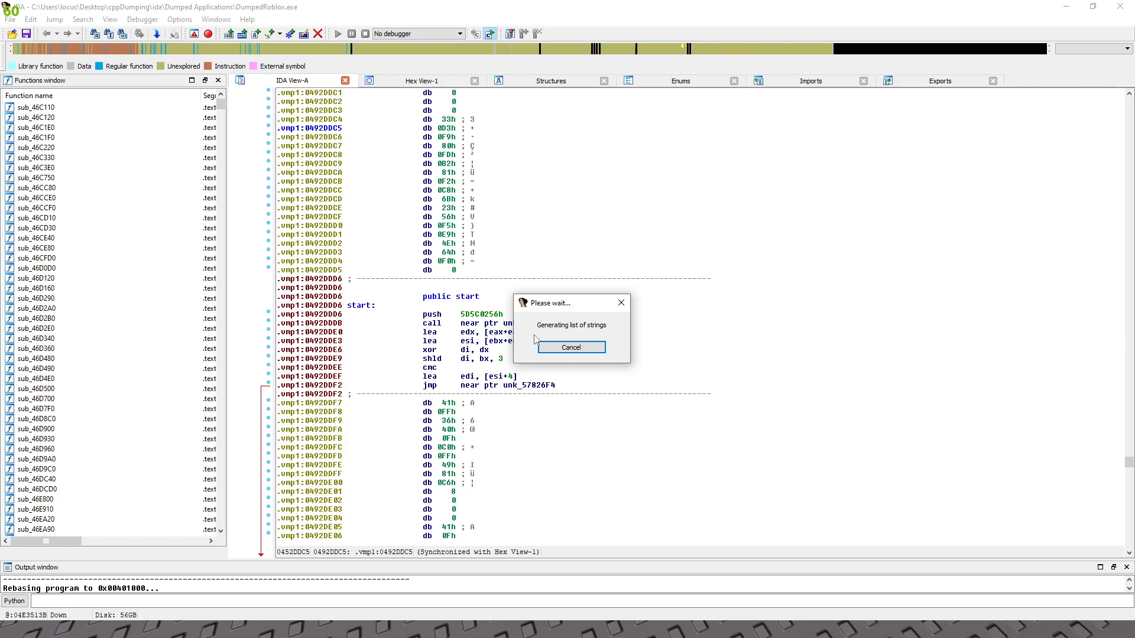
mouse_move(871, 49)
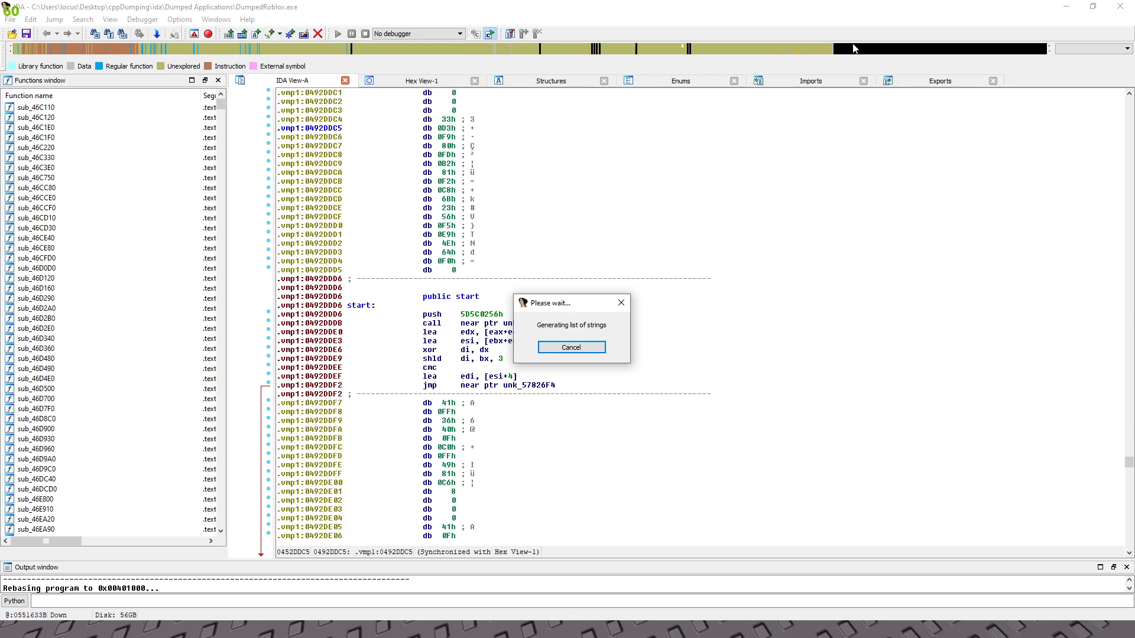
mouse_move(740, 61)
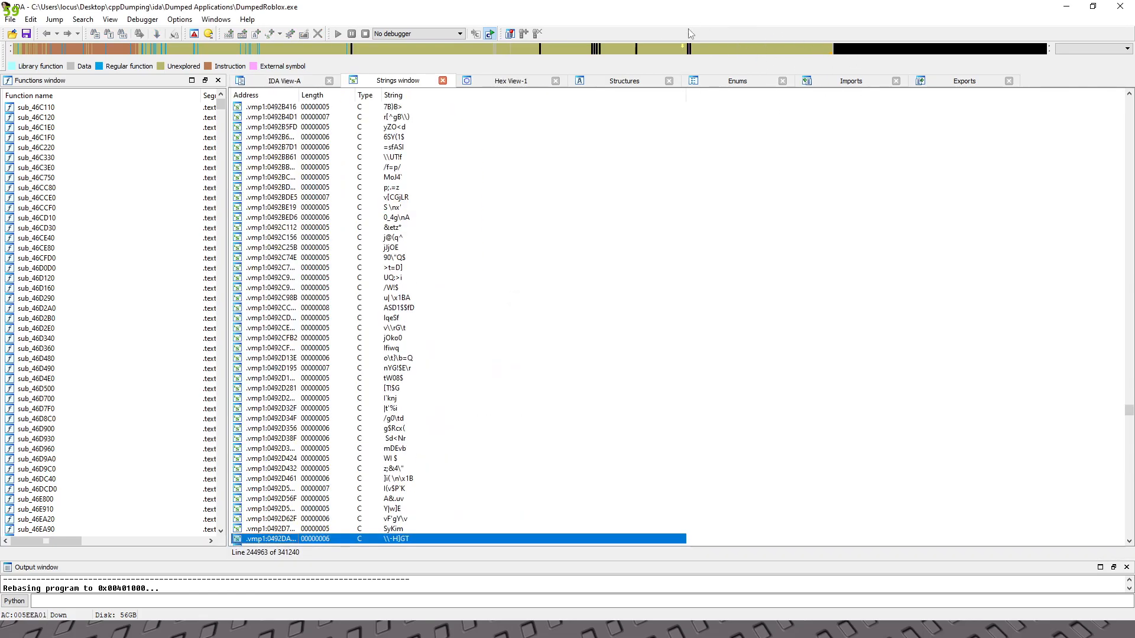
- Filter the strings for 'Video Reco' and jump to the 'Video recording started' string in disassembly
left_click(398, 307)
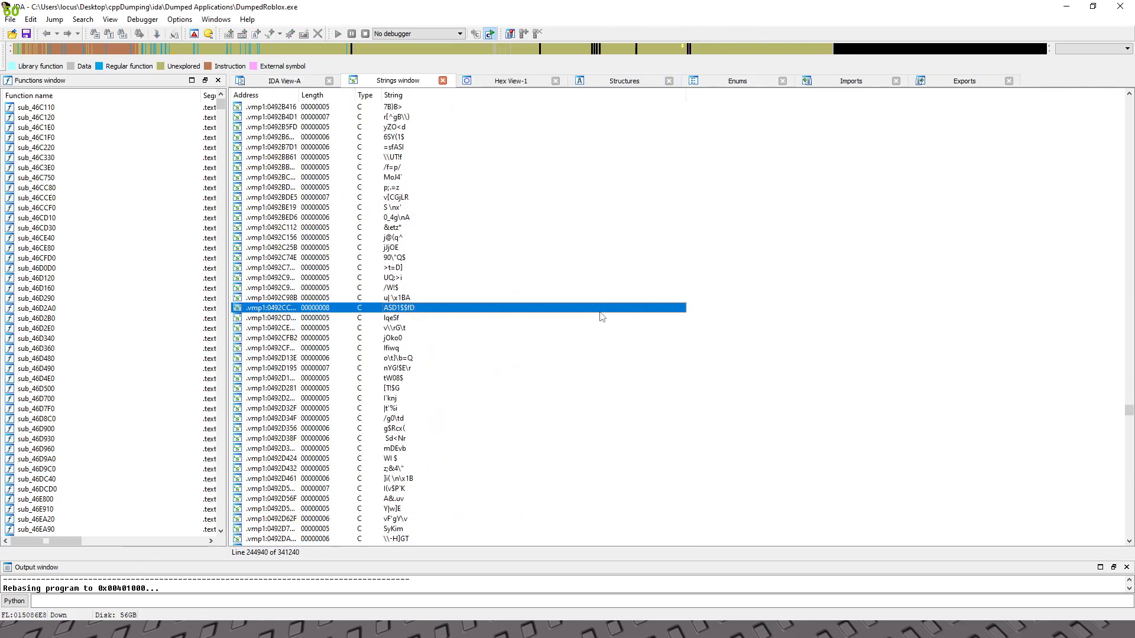
type("Vid")
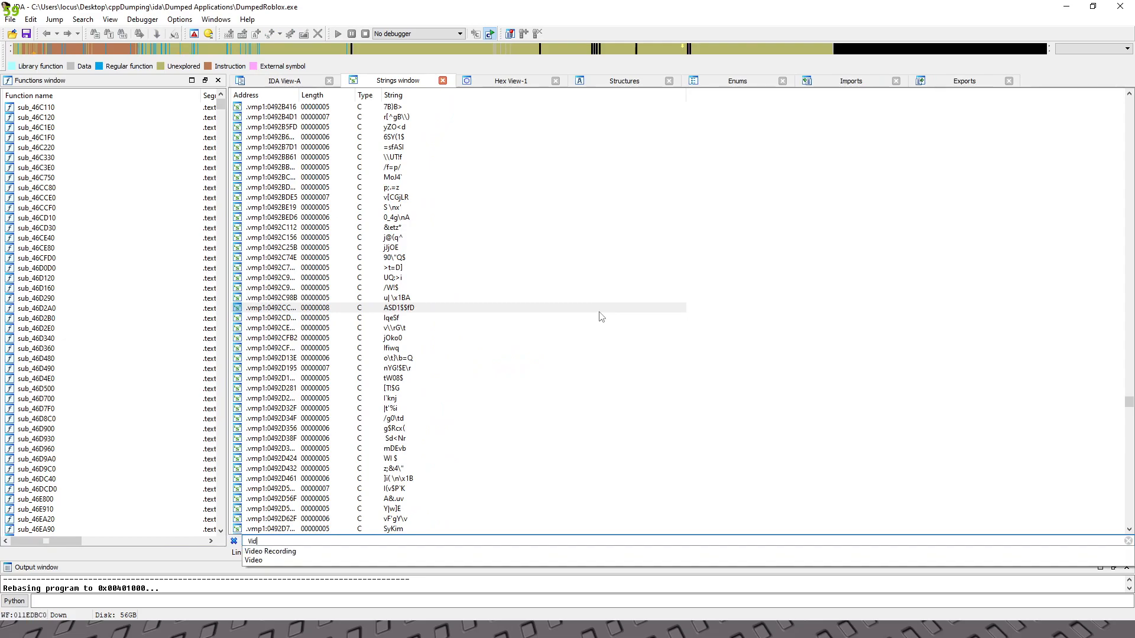
type("eo Recording")
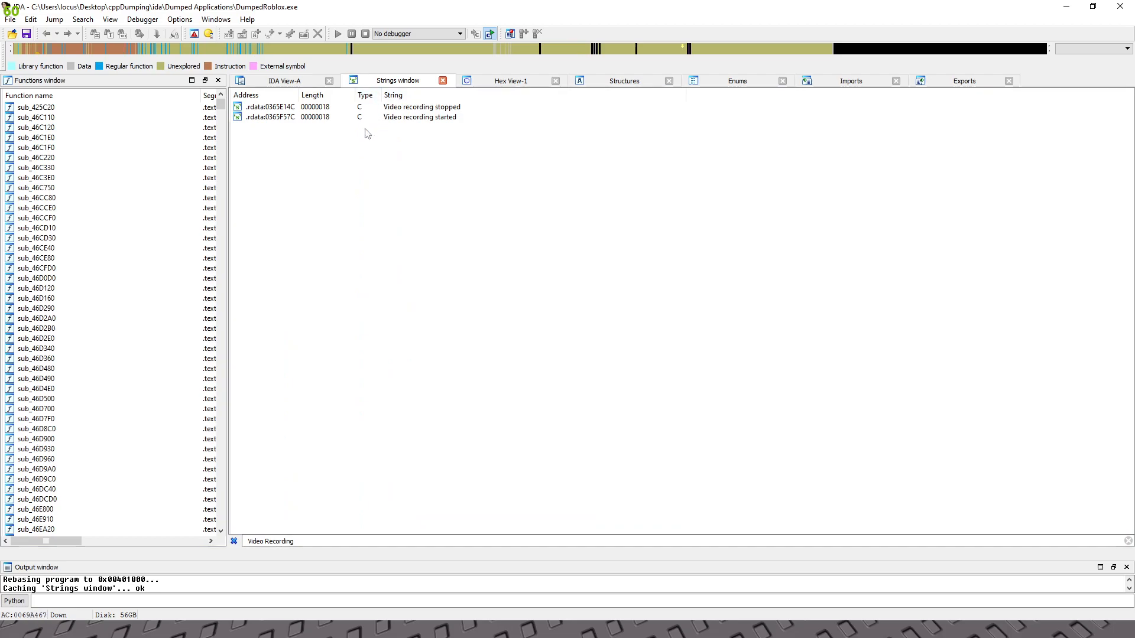
mouse_move(455, 141)
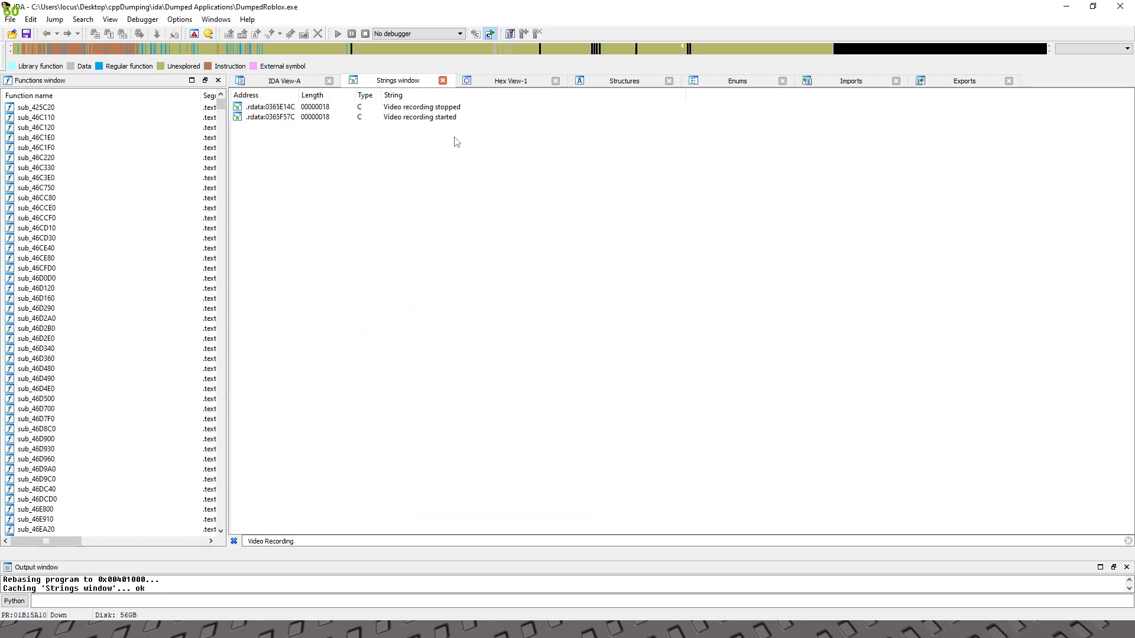
mouse_move(445, 130)
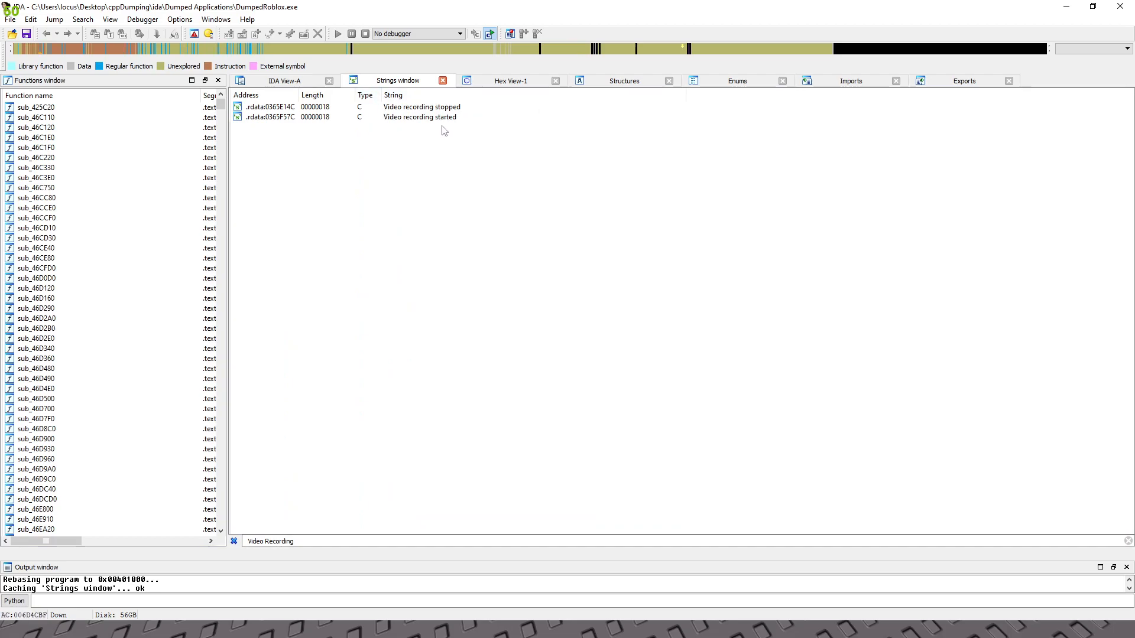
left_click(420, 117)
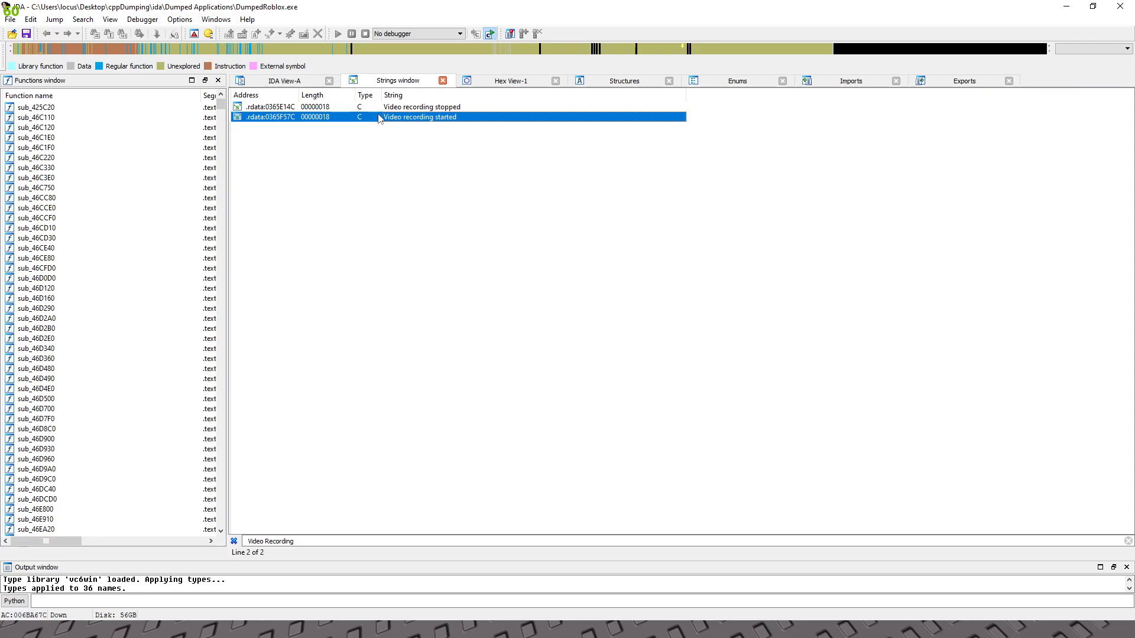
double_click(420, 117)
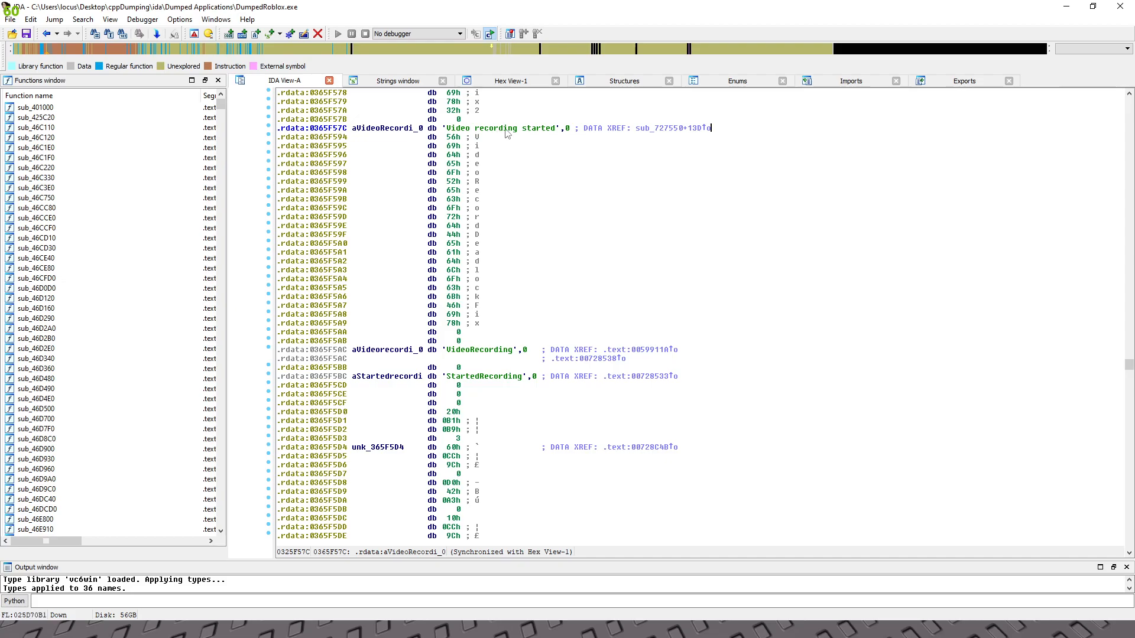
mouse_move(422, 134)
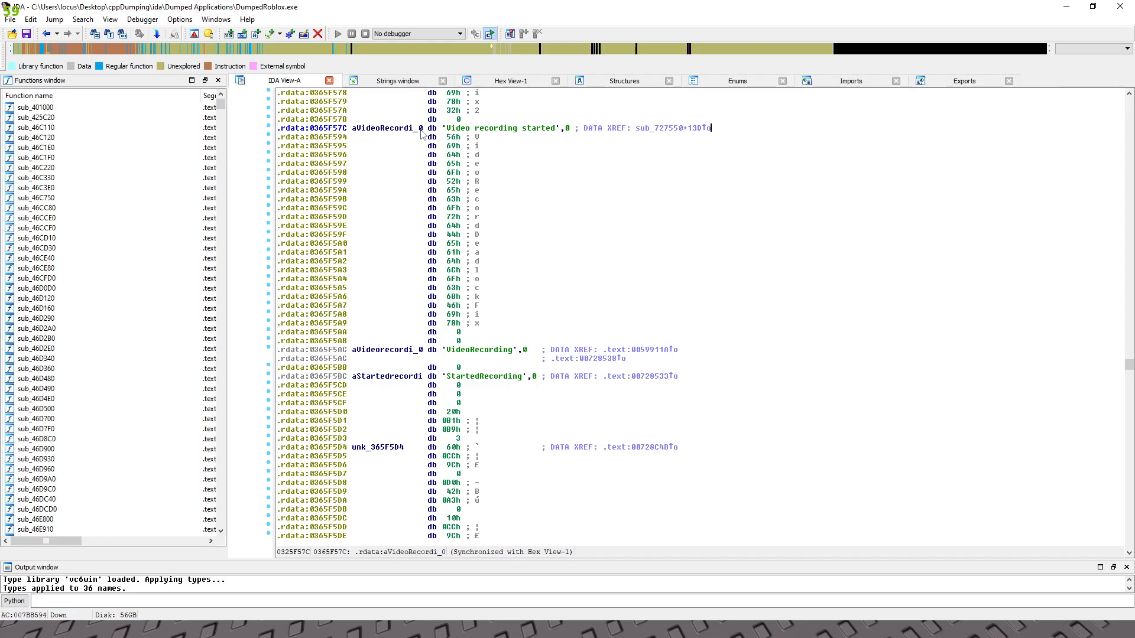
- Jump to the xref of the 'Video recording started' string and decompile that function with F5
left_click(383, 128)
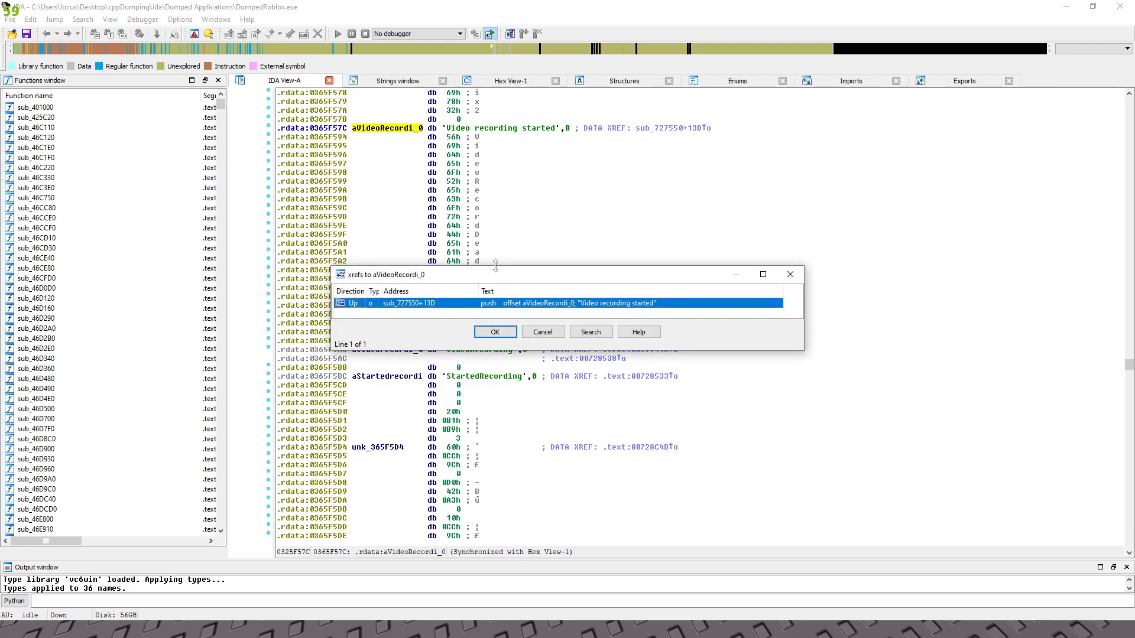
left_click(494, 331)
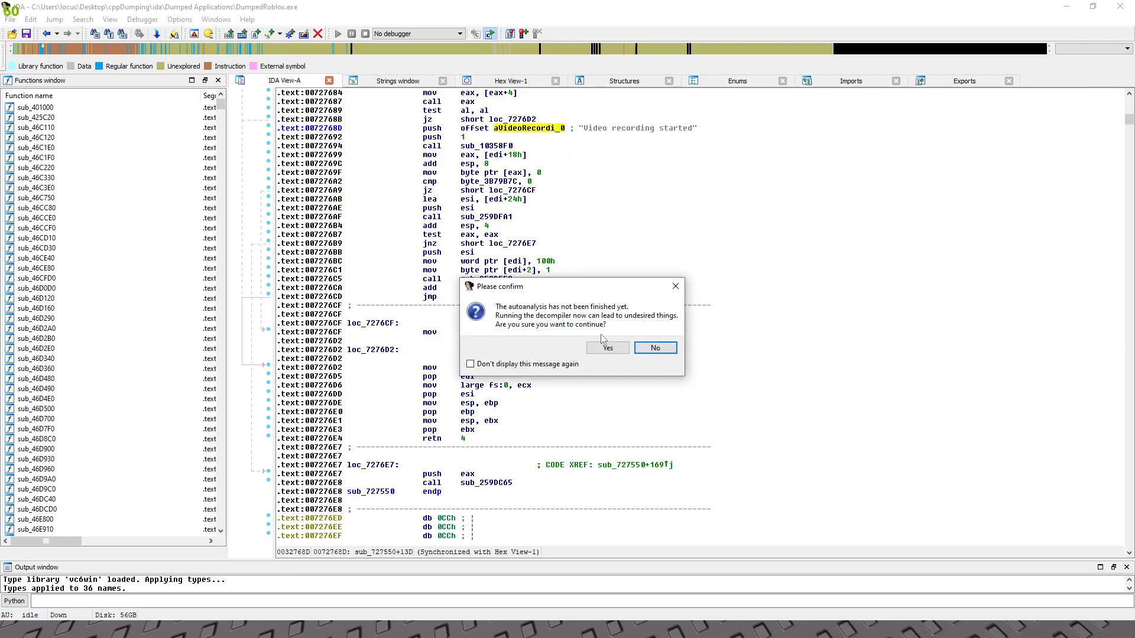
left_click(607, 347)
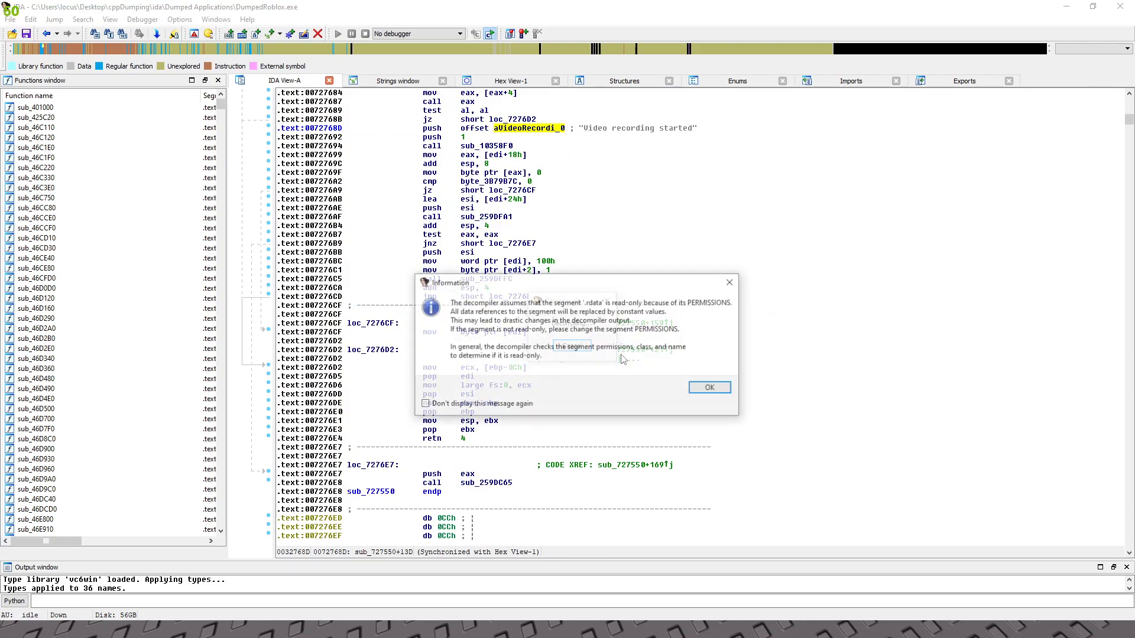
left_click(709, 388)
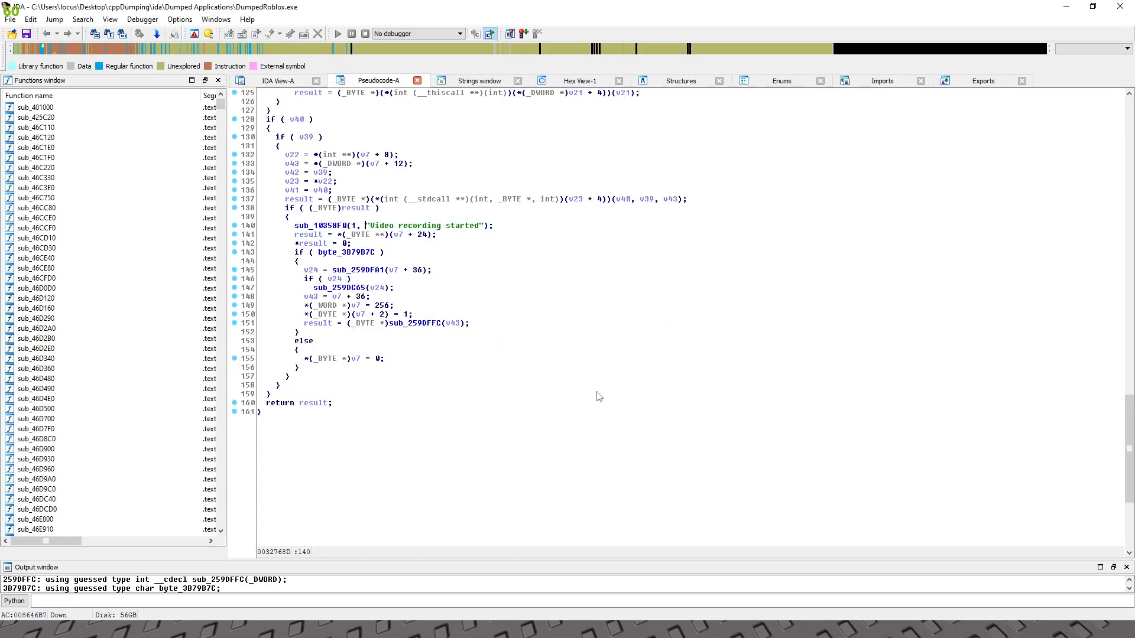
- Locate the sub_10358F0 call printing 'Video recording started' and mark the string in the pseudocode
scroll("up", 3)
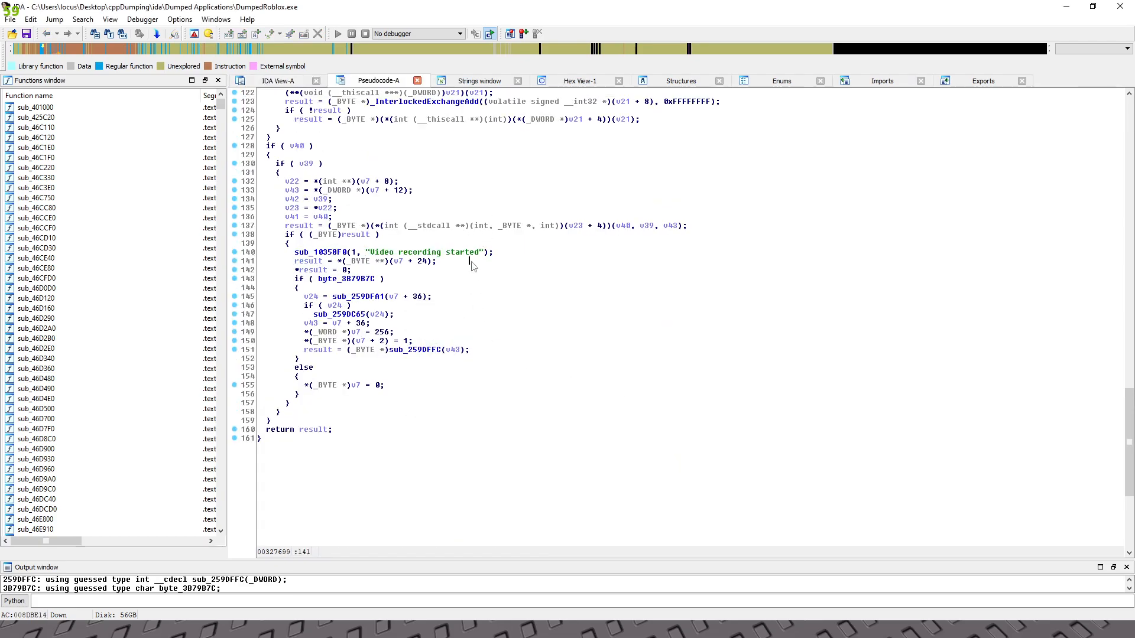
mouse_move(437, 253)
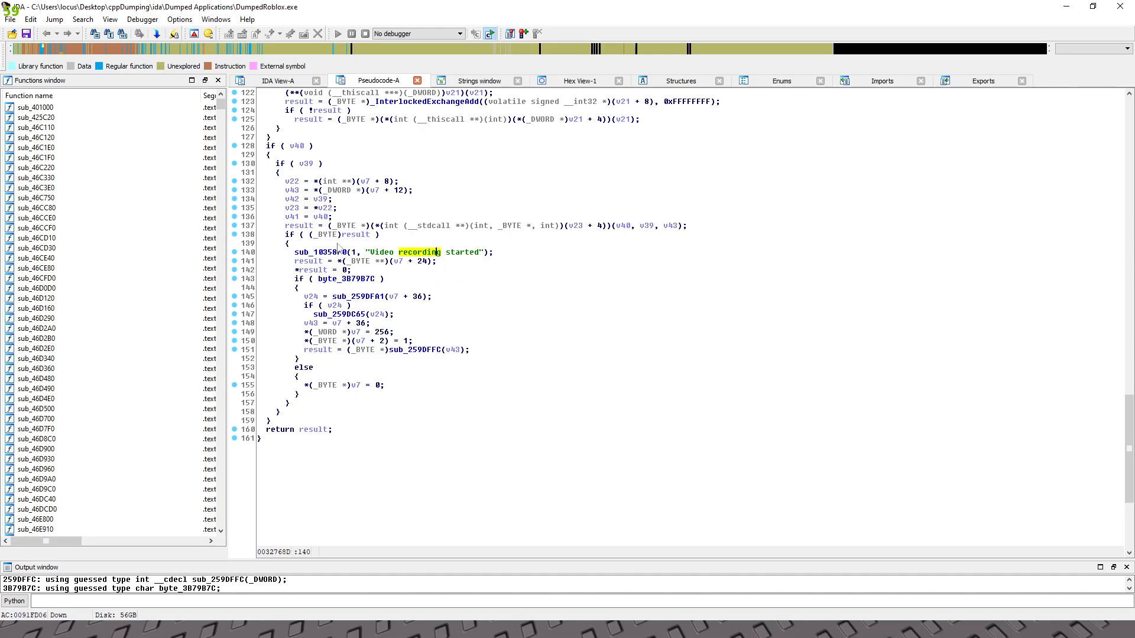
left_click(11, 628)
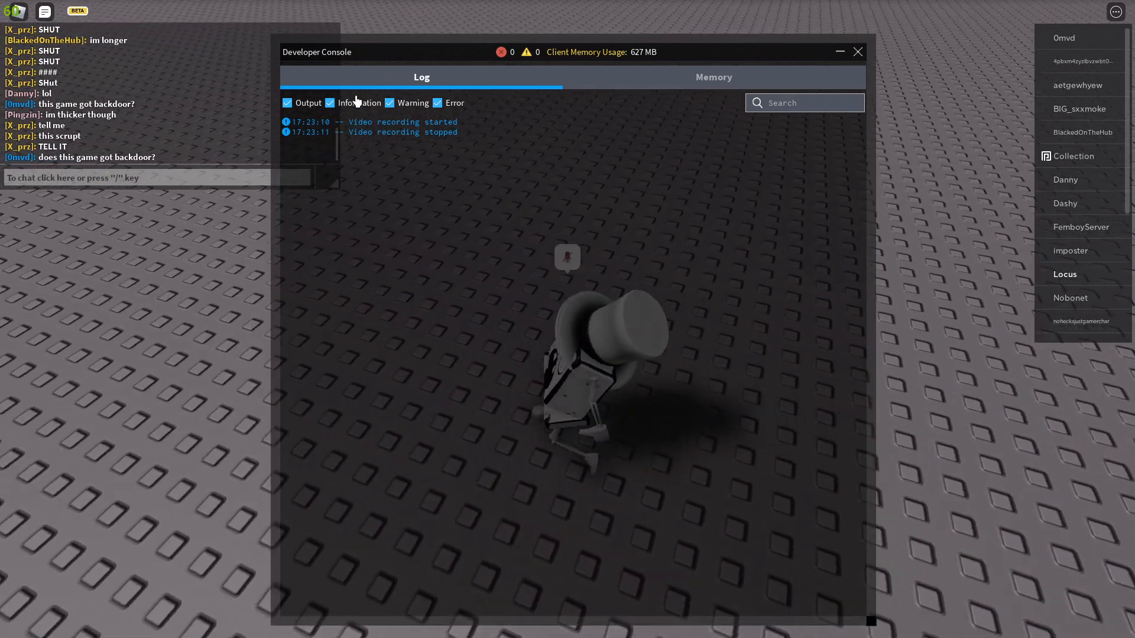
- Review the Roblox console's recording messages and return to IDA Pro's pseudocode
left_click(859, 51)
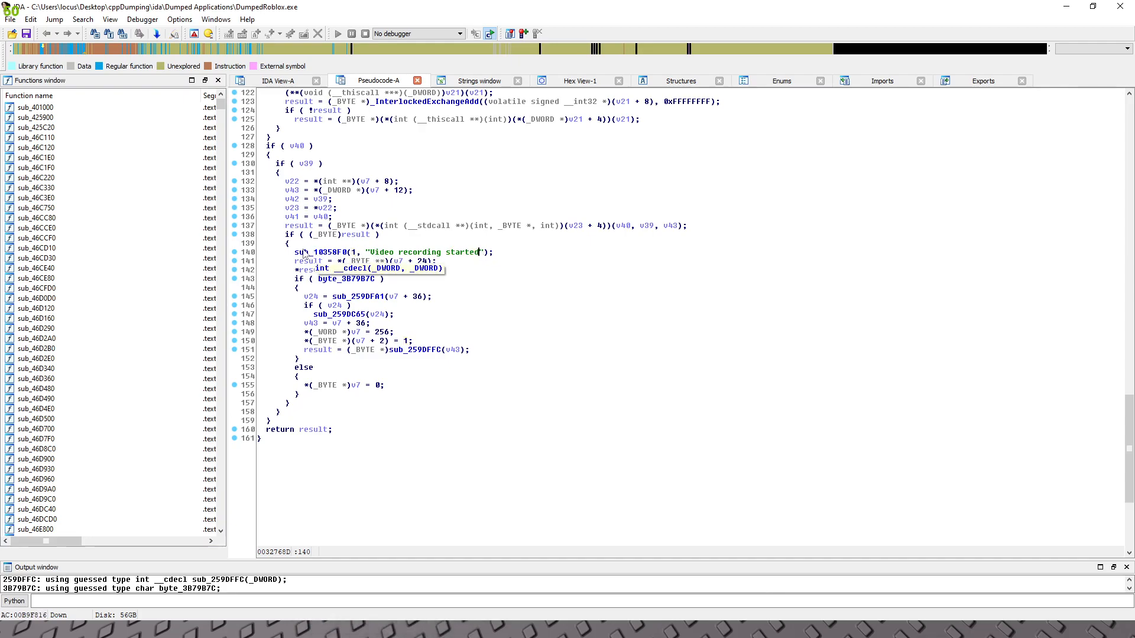
- Select sub_10358F0 as the print function and view its int __cdecl(_DWORD, _DWORD) signature
left_click(315, 252)
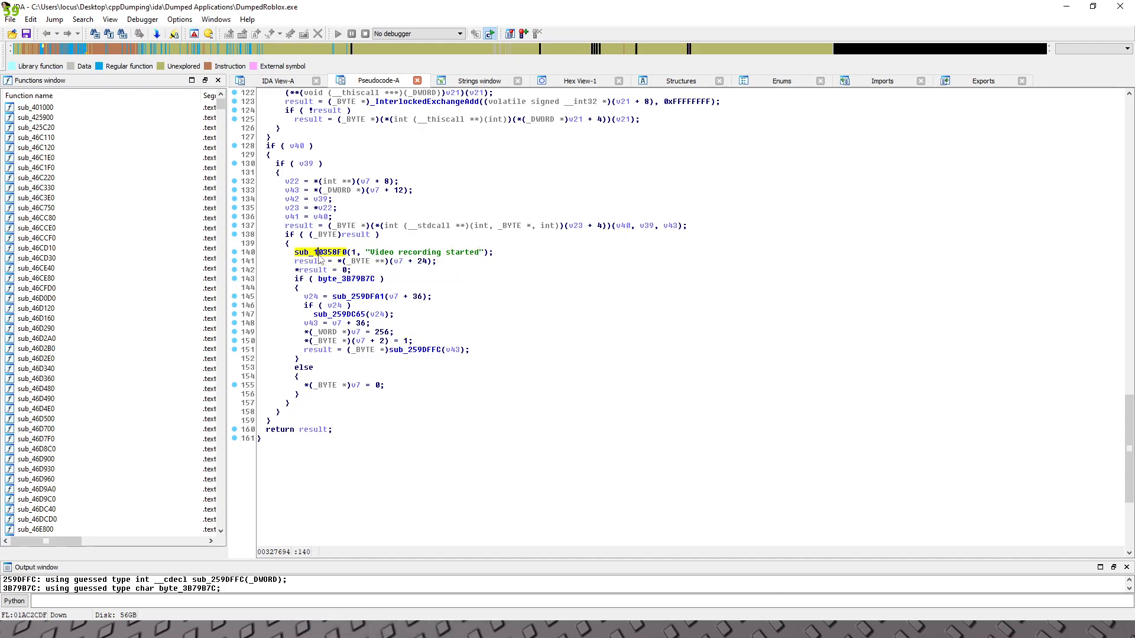
mouse_move(318, 252)
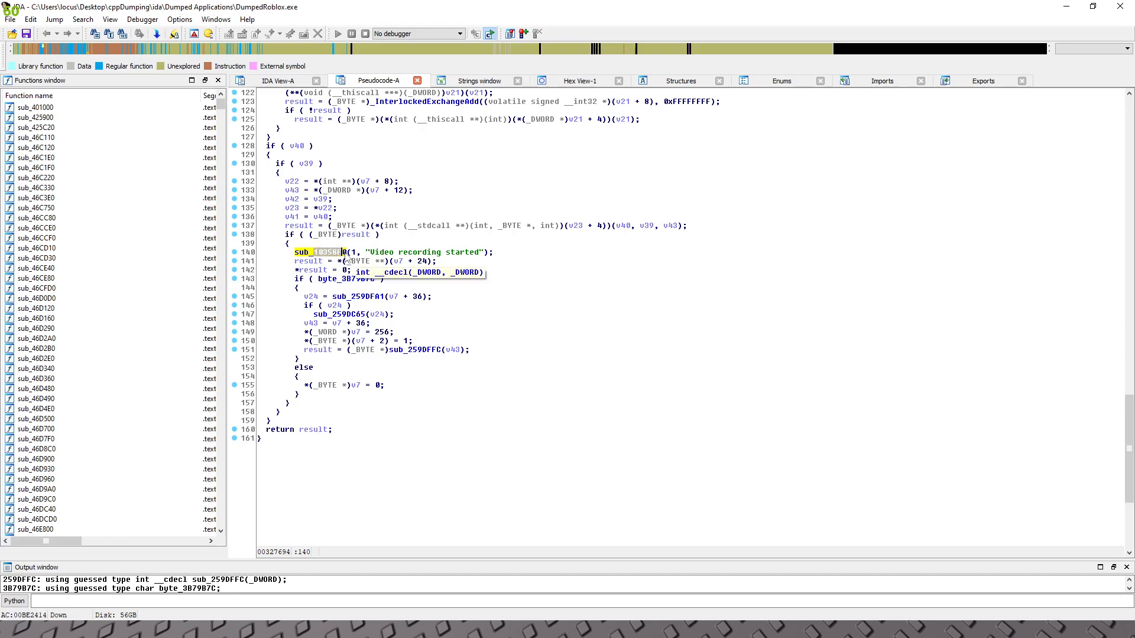
left_click(11, 627)
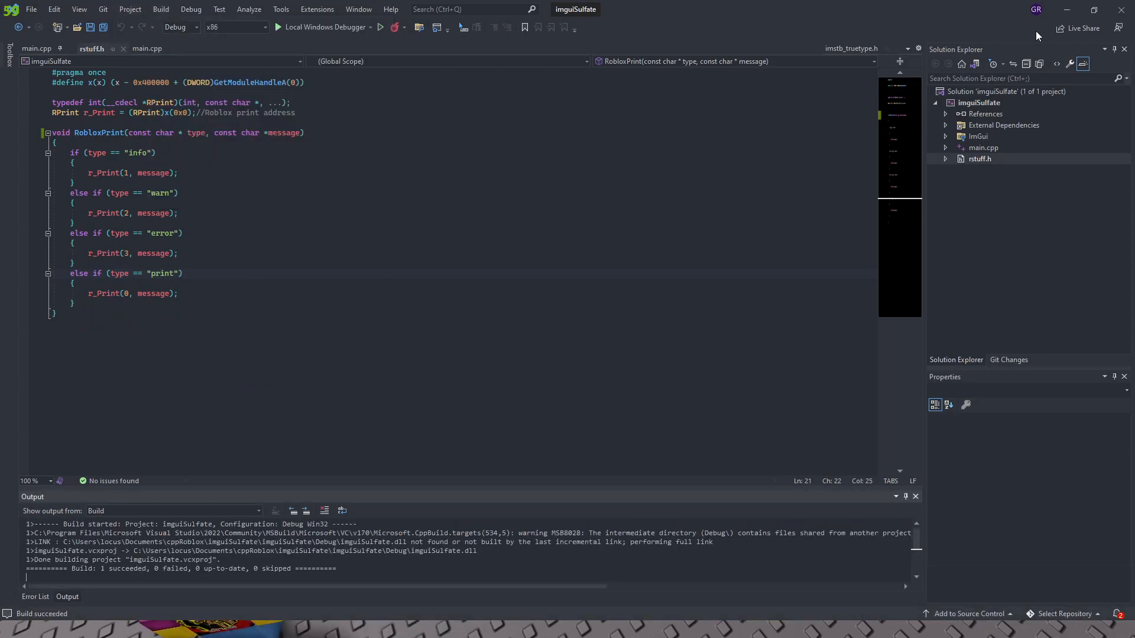
- Confirm the imguiSulfate build succeeded and bring up the Desktop\injector folder
left_click(11, 626)
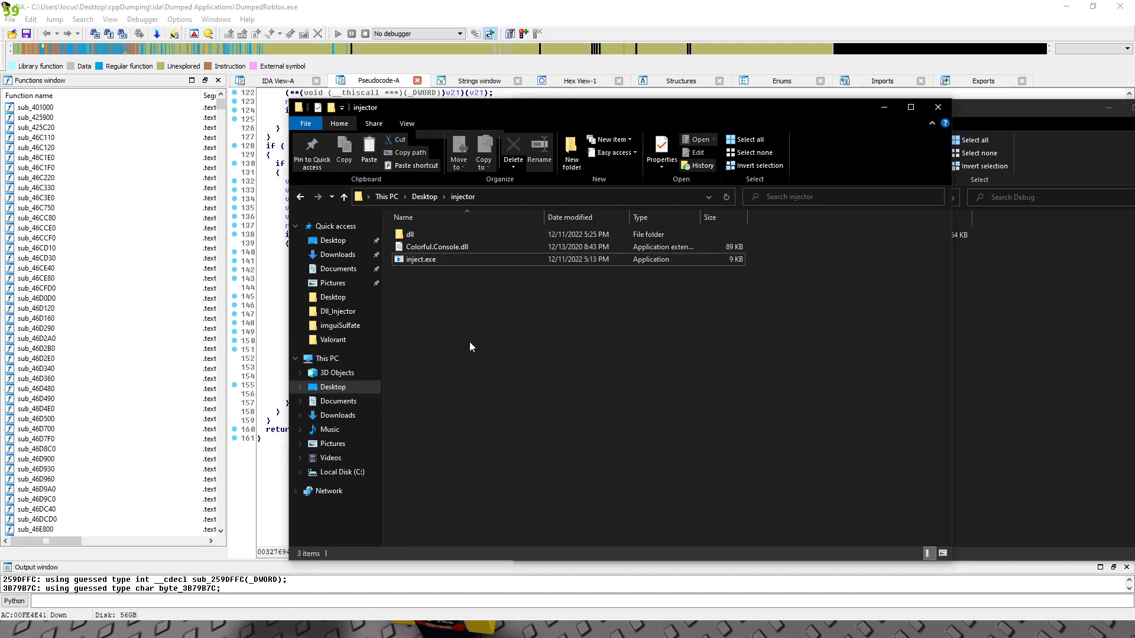
- Run inject.exe to inject the DLL into RobloxPlayerBeta.exe and focus the game window
double_click(420, 259)
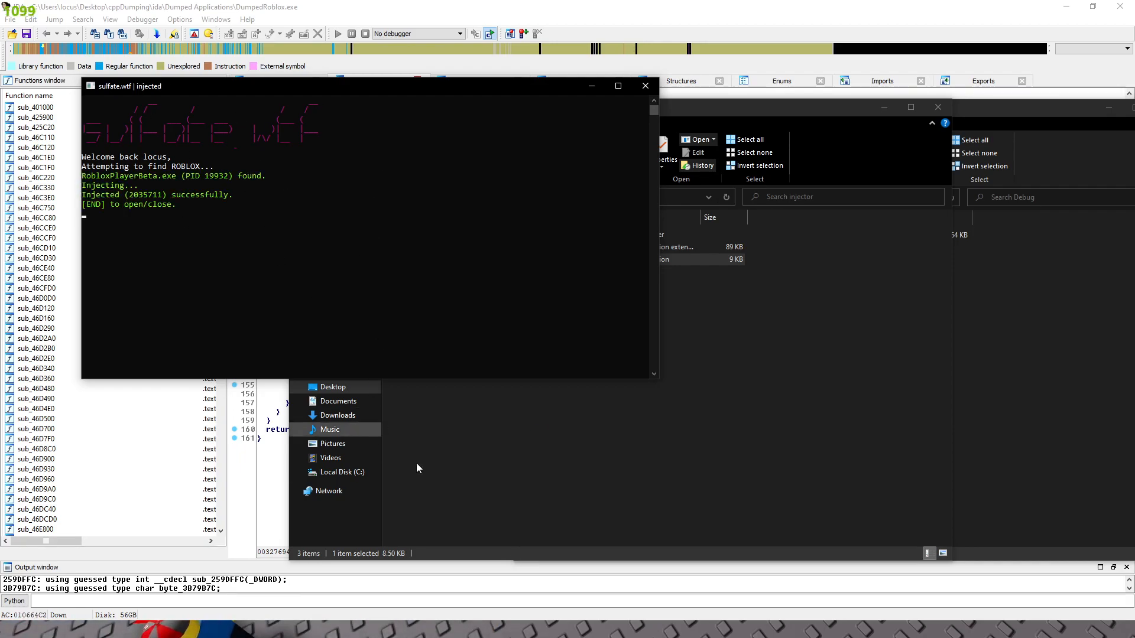
mouse_move(228, 153)
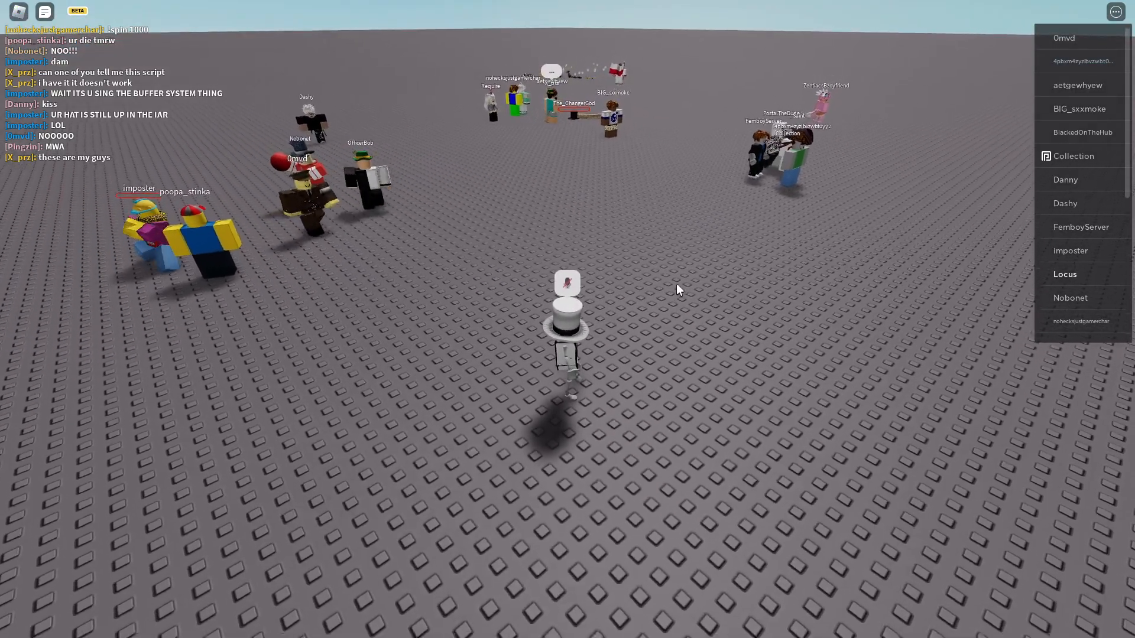
left_click(10, 627)
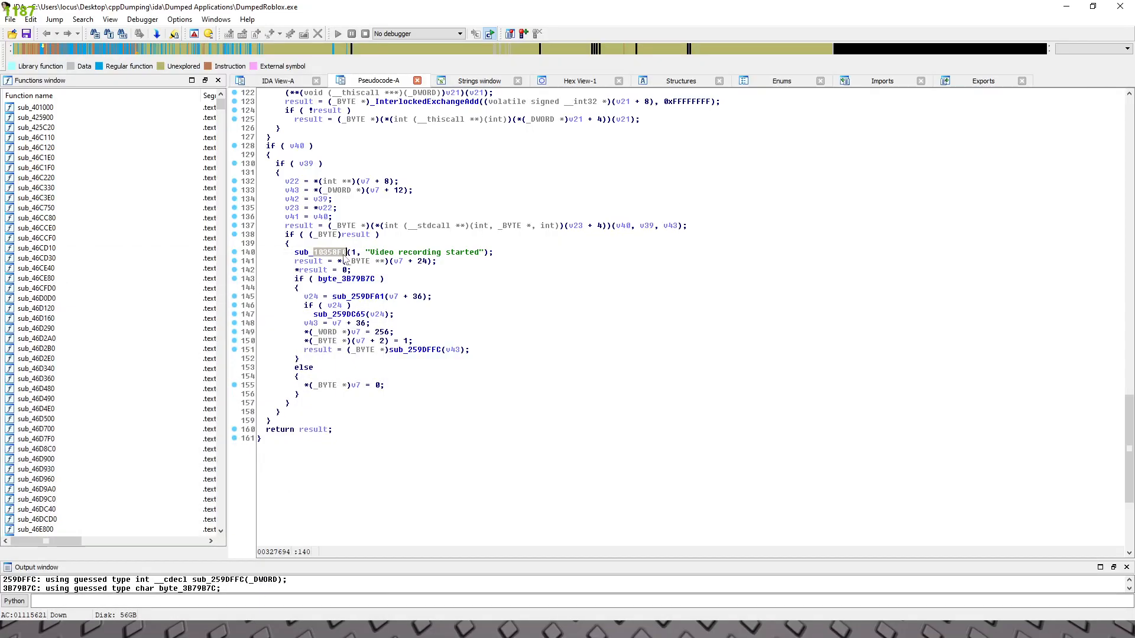
- Take sub_10358F0's address and assign r_Print the address 0x010358F0 in rstuff.h
left_click(9, 626)
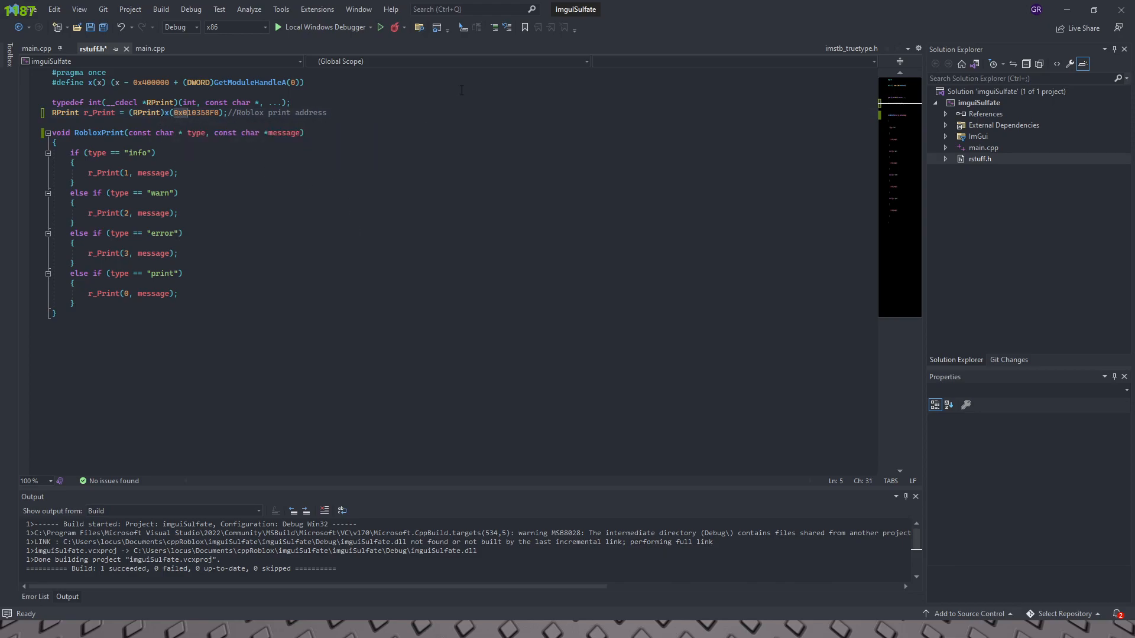
- Rebuild imguiSulfate with the new print address and open the Debug build output folder
left_click(179, 193)
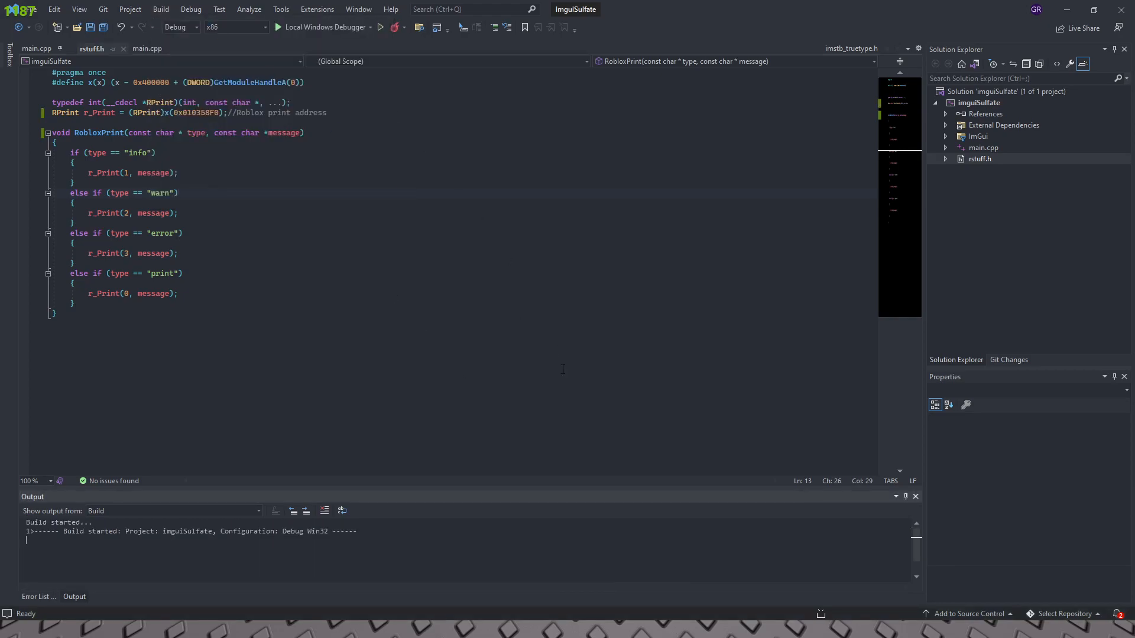
left_click(10, 627)
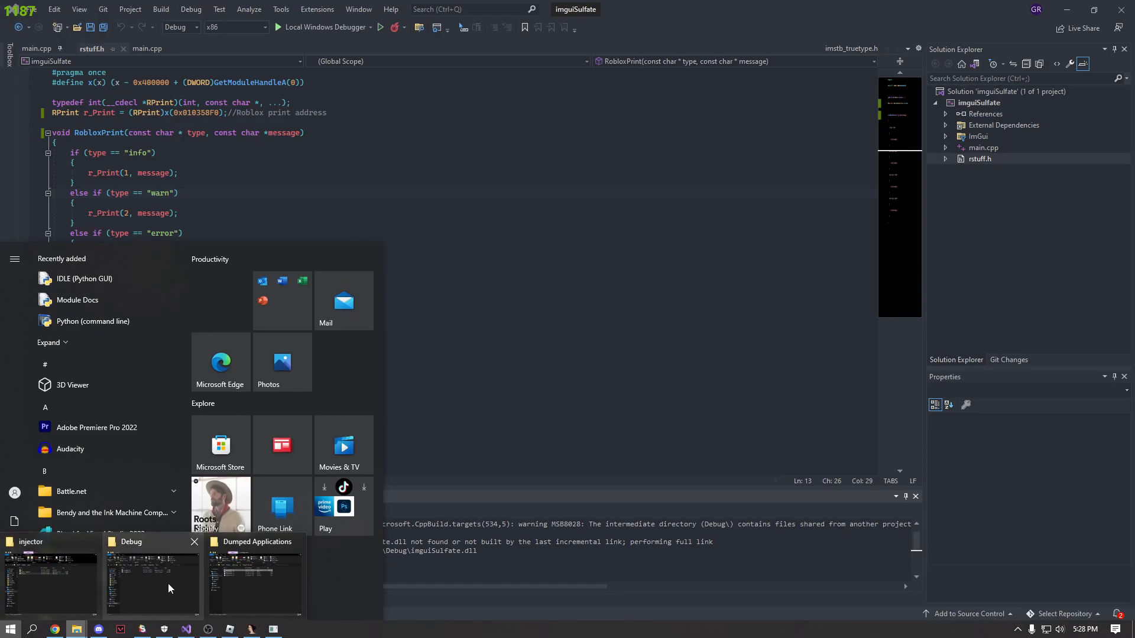
left_click(153, 579)
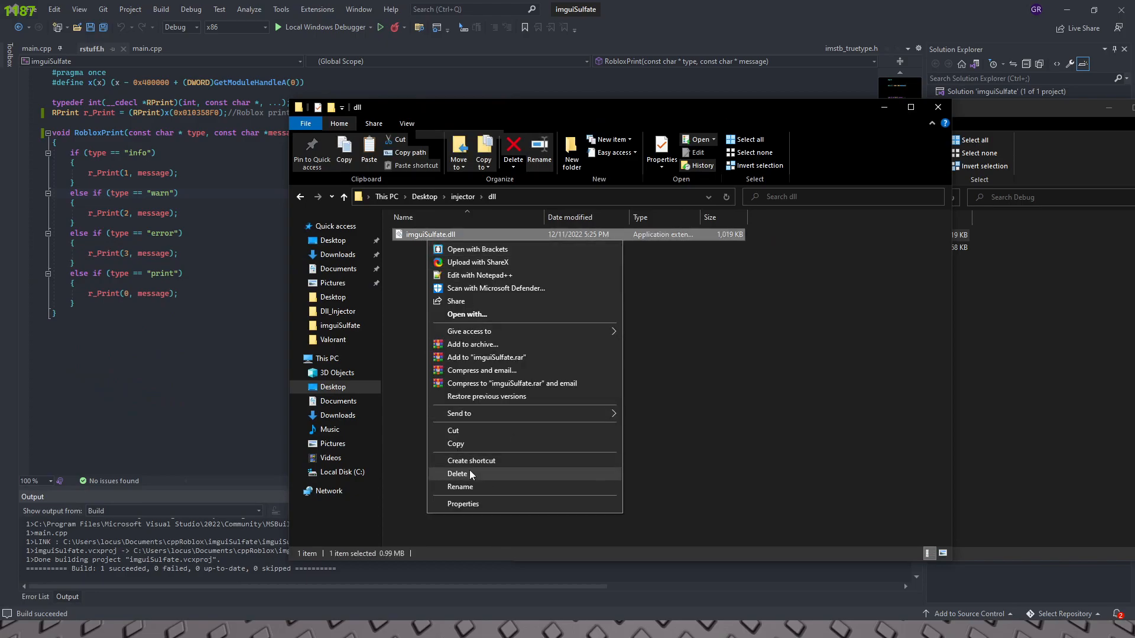
- Replace the old imguiSulfate.dll in the injector's dll folder and run inject.exe again
left_click(7, 628)
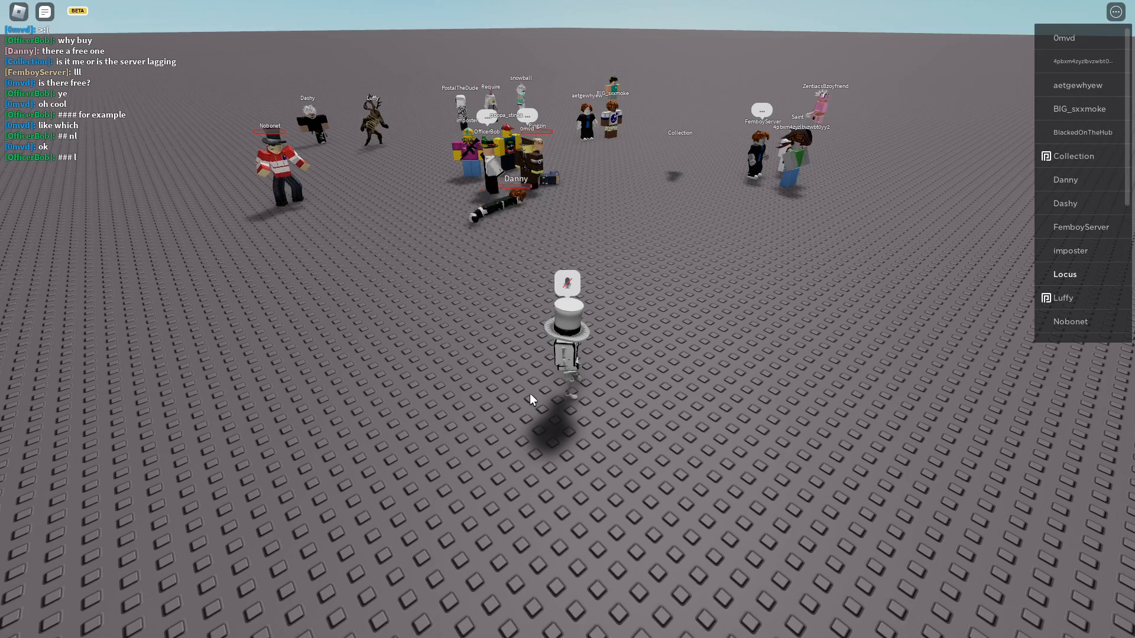
left_click(10, 628)
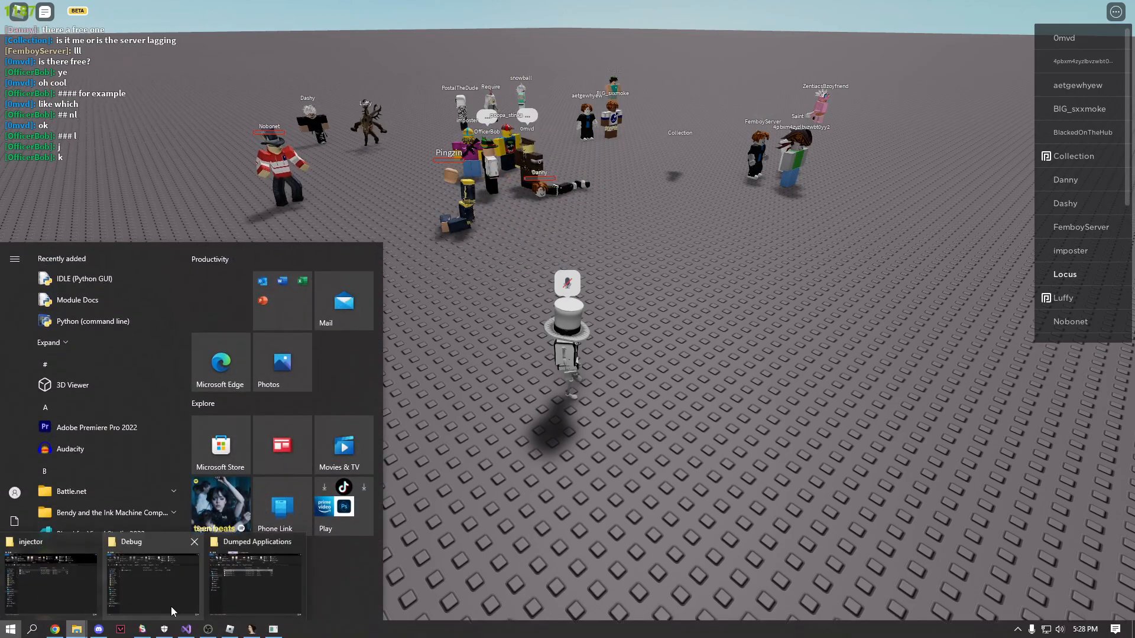
left_click(49, 583)
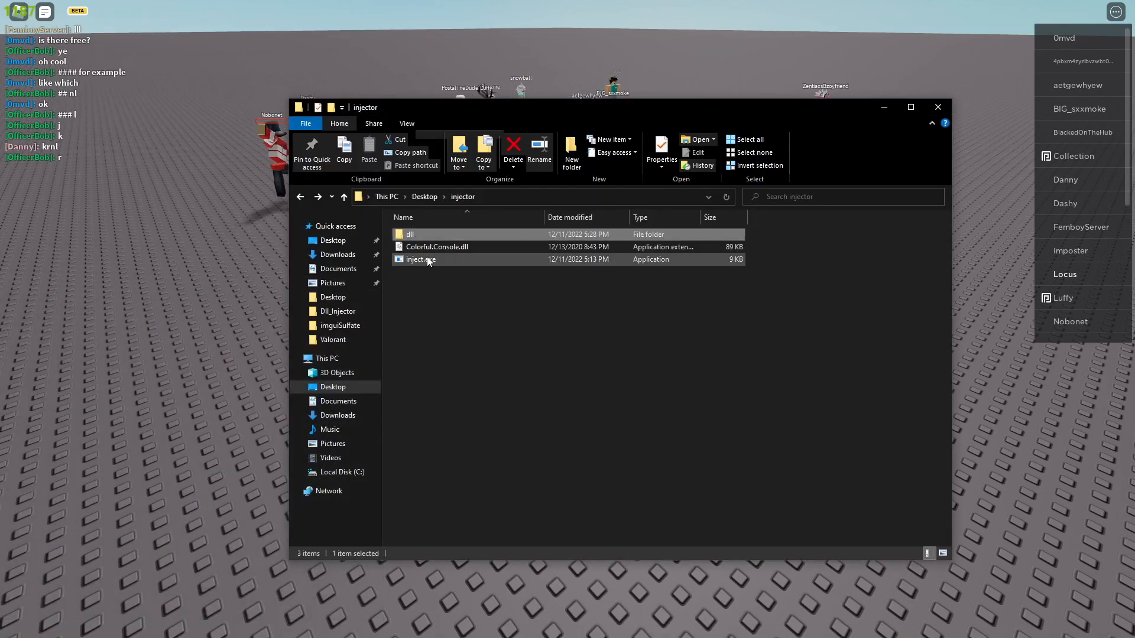
double_click(419, 259)
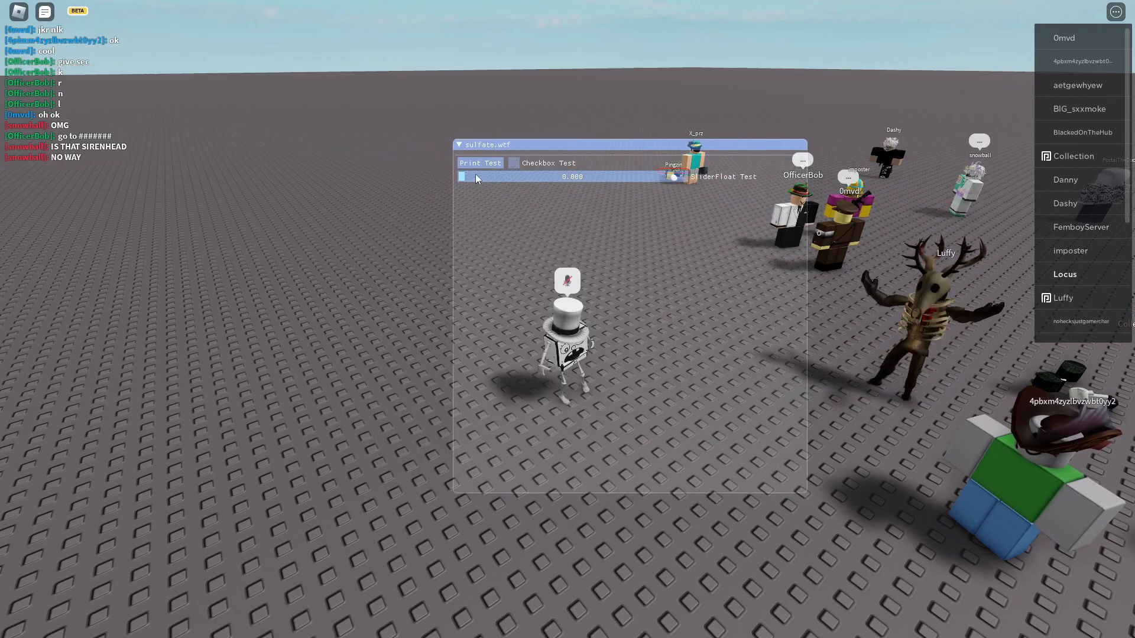
- Toggle Checkbox Test, trigger Print Test in the sulfate.wtf menu and bring up the Developer Console with F9
left_click(513, 164)
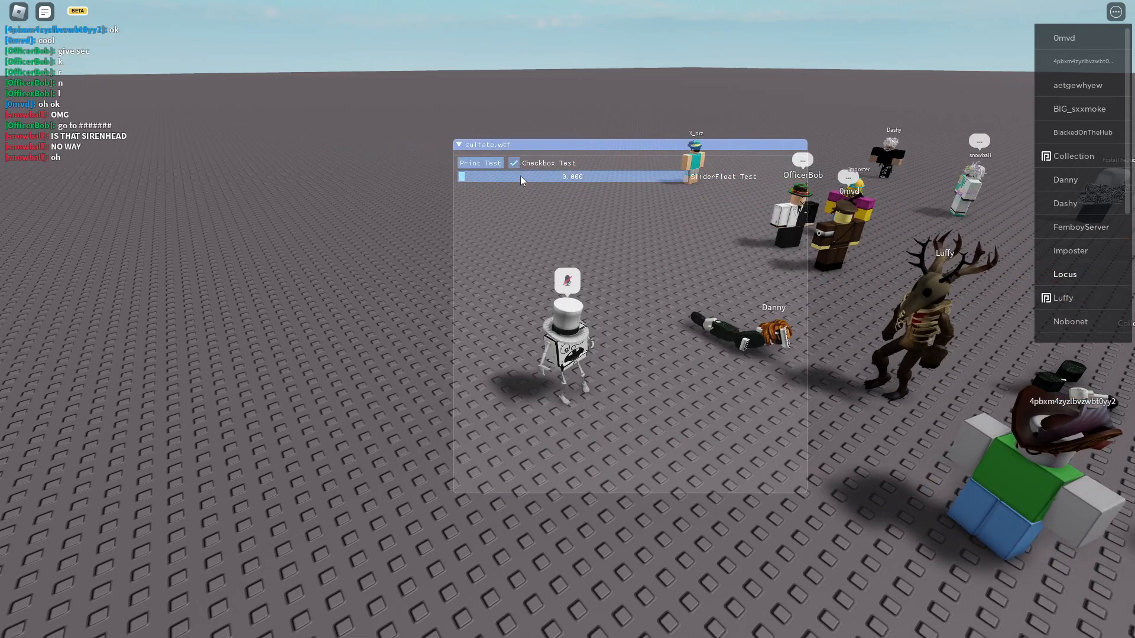
left_click(479, 164)
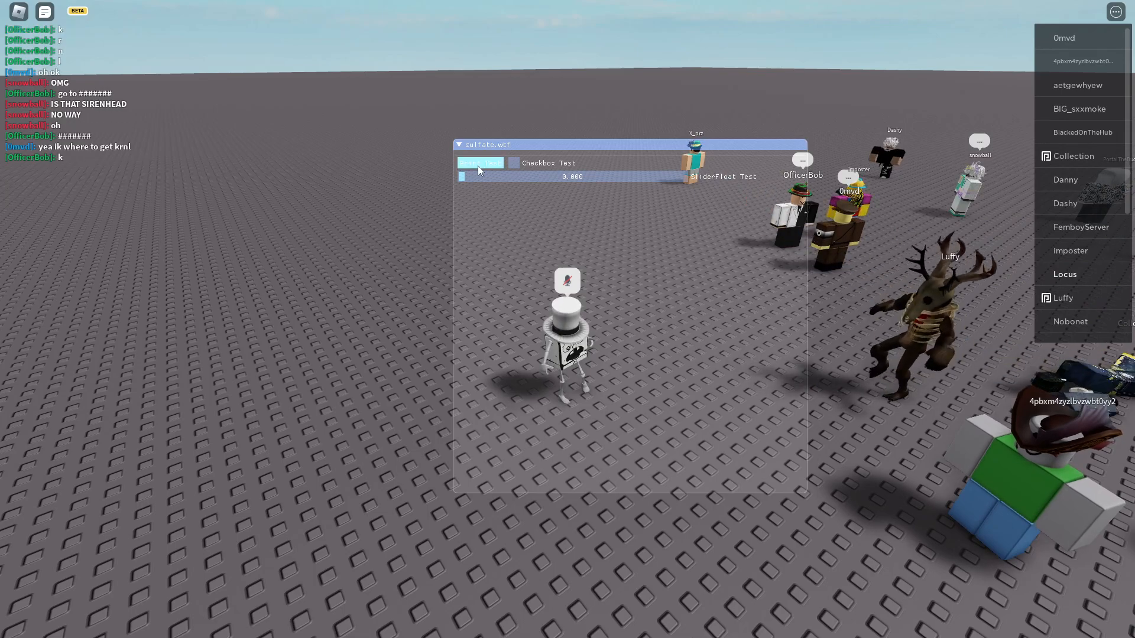
left_click(479, 162)
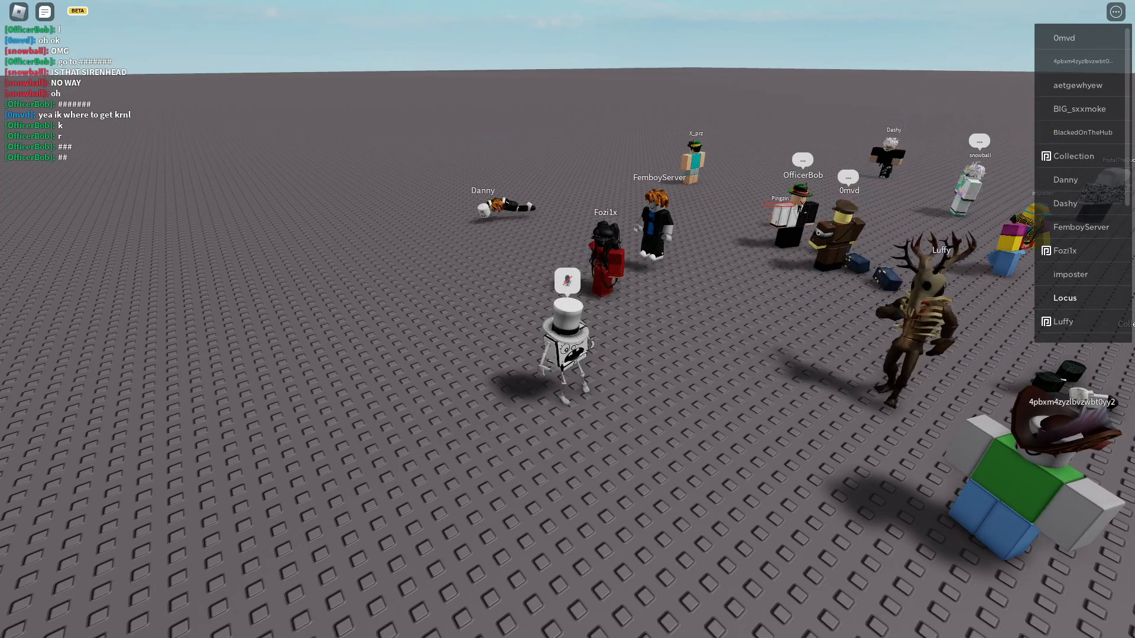
key("F9")
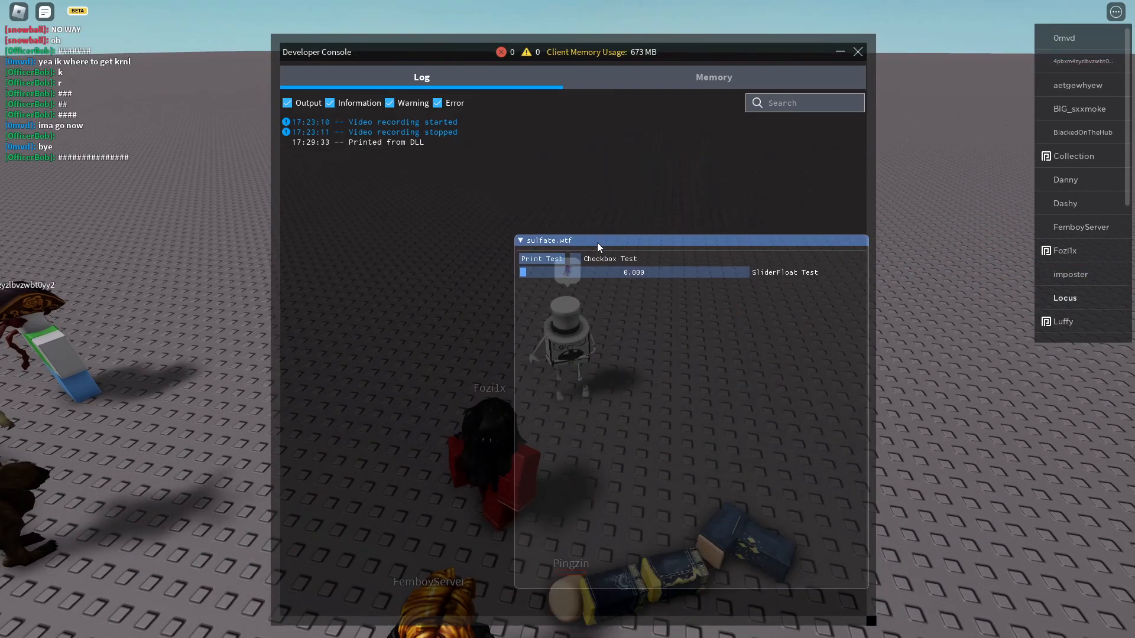
- Run Print Test repeatedly so the Developer Console log fills with 'Printed from DLL' messages
left_click(542, 263)
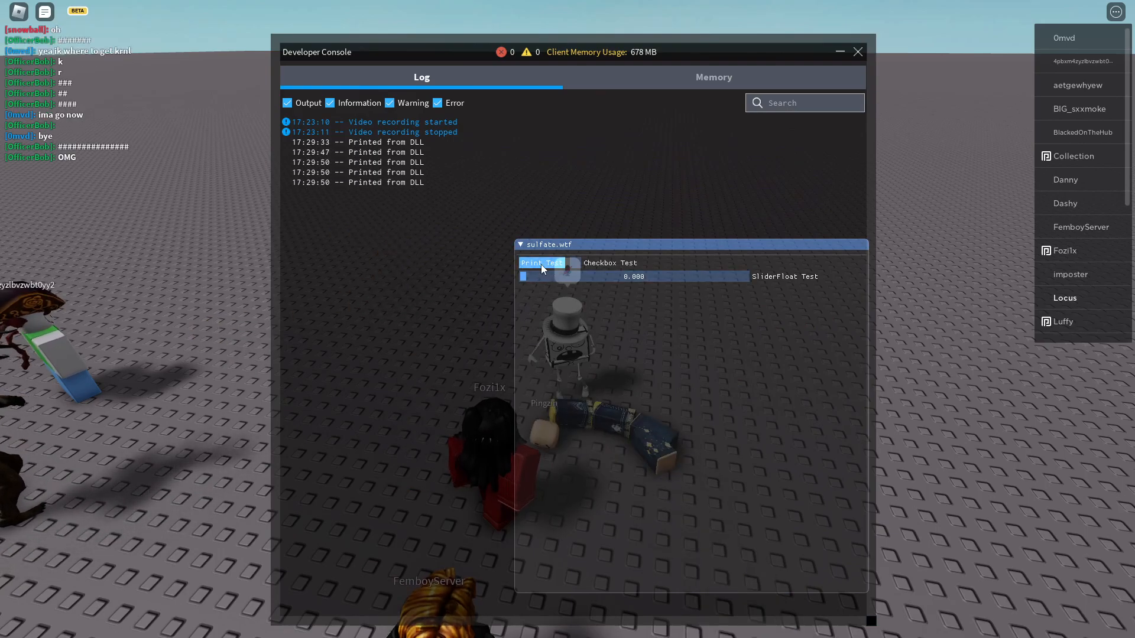
left_click(541, 262)
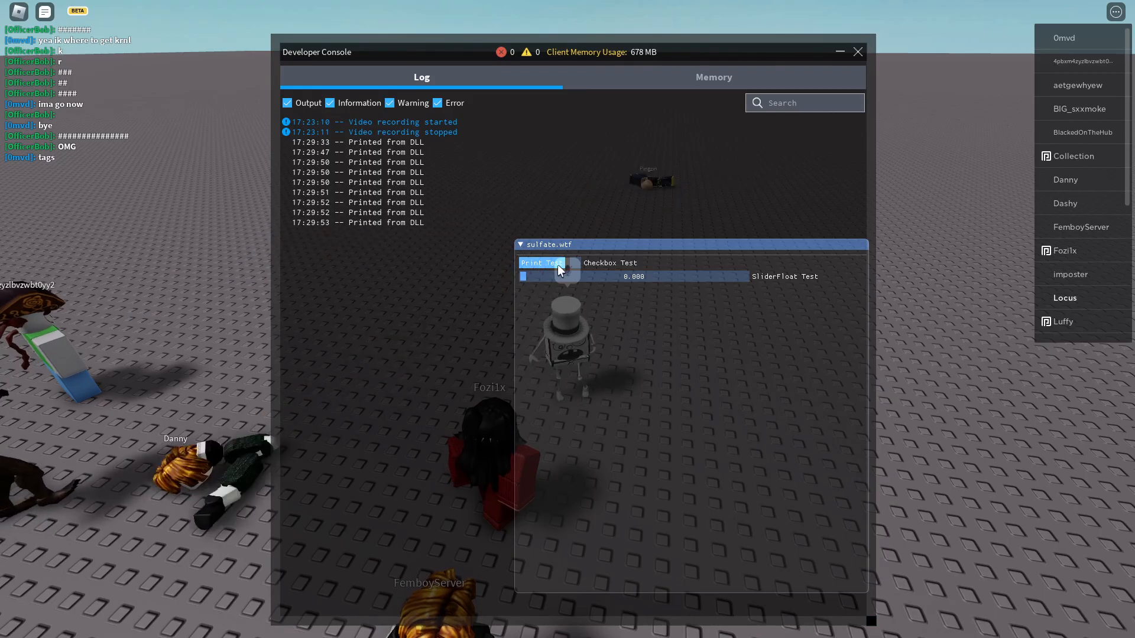